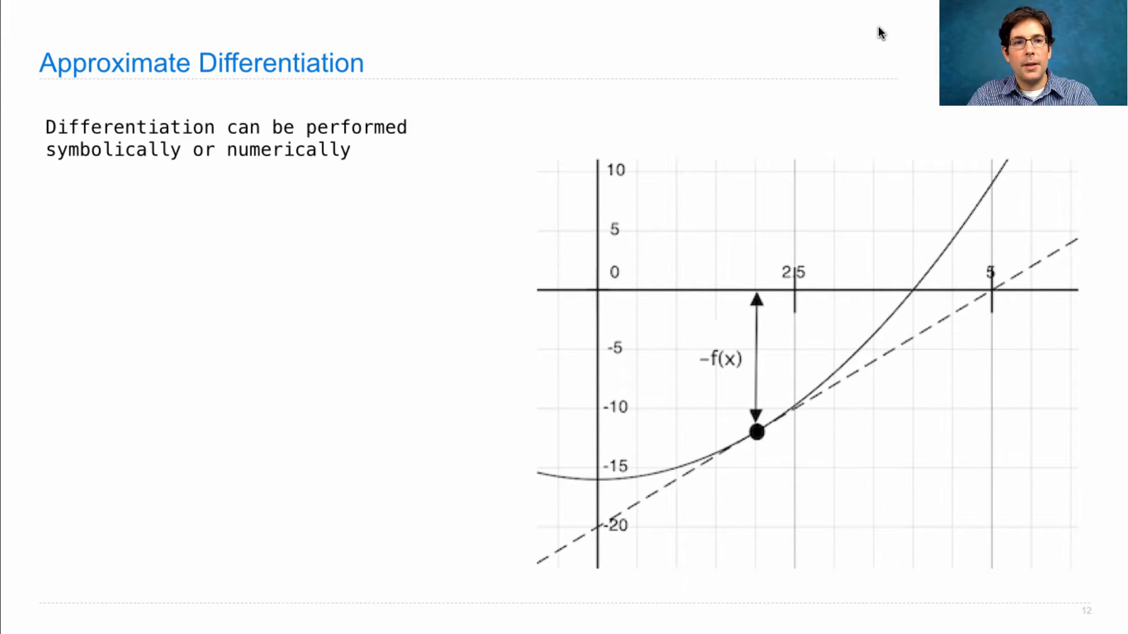
pyautogui.moveTo(397, 163)
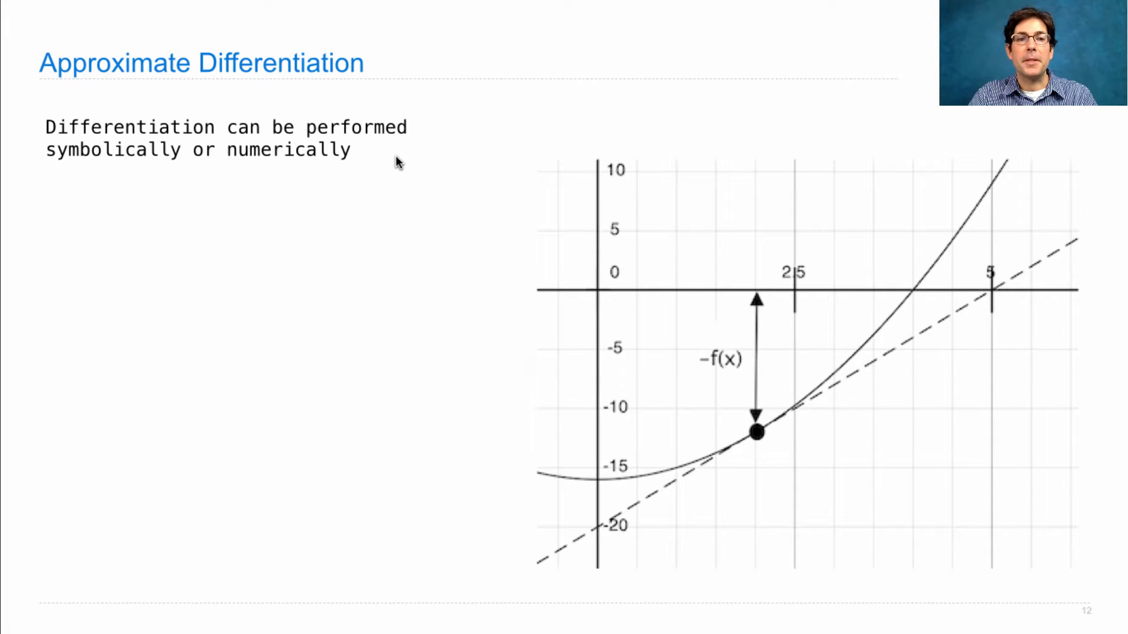
pyautogui.moveTo(118, 173)
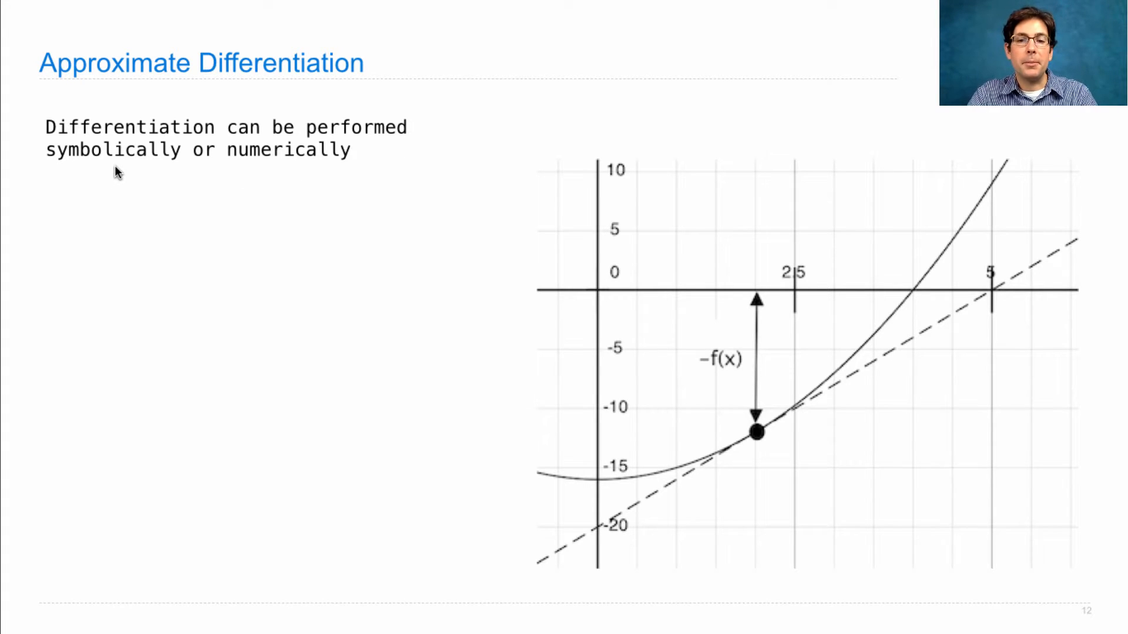
pyautogui.moveTo(866, 338)
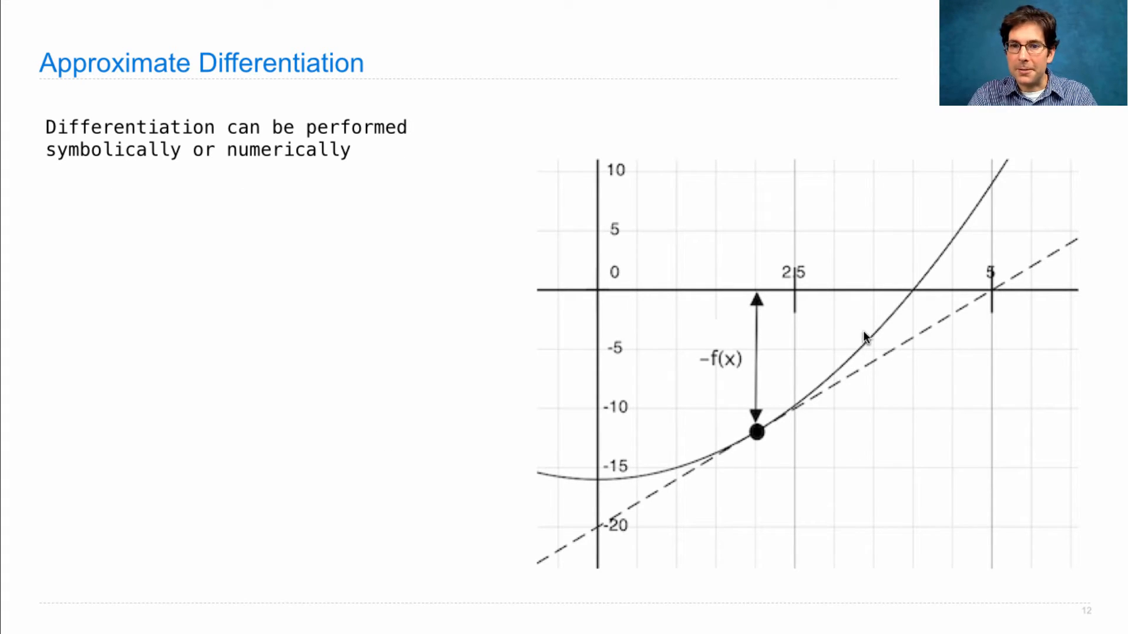
pyautogui.moveTo(593, 474)
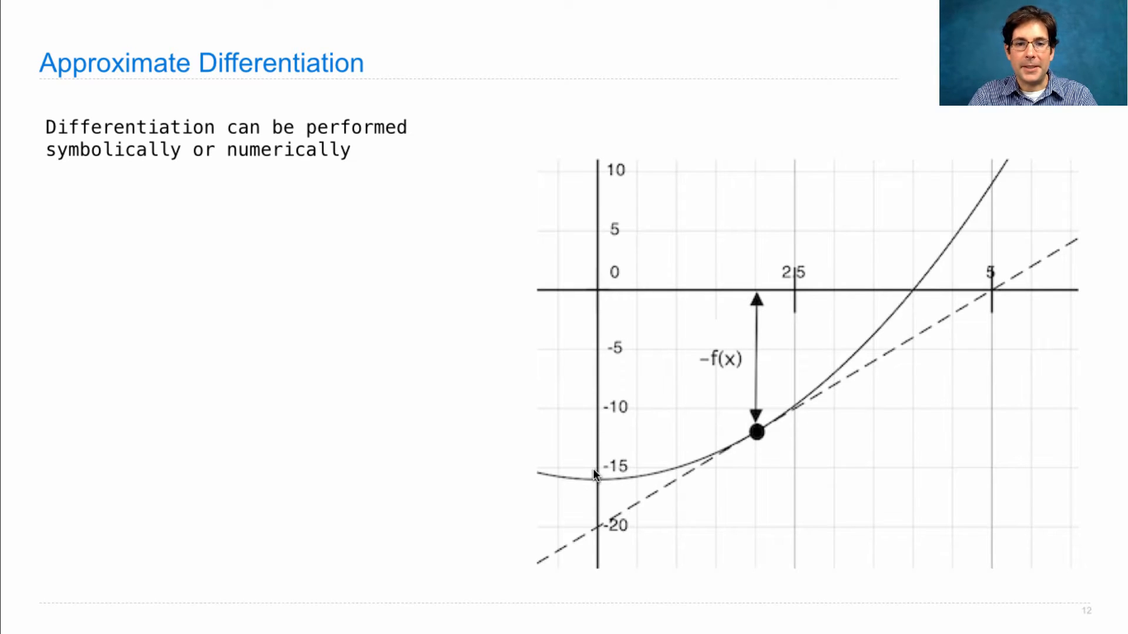
pyautogui.moveTo(926, 295)
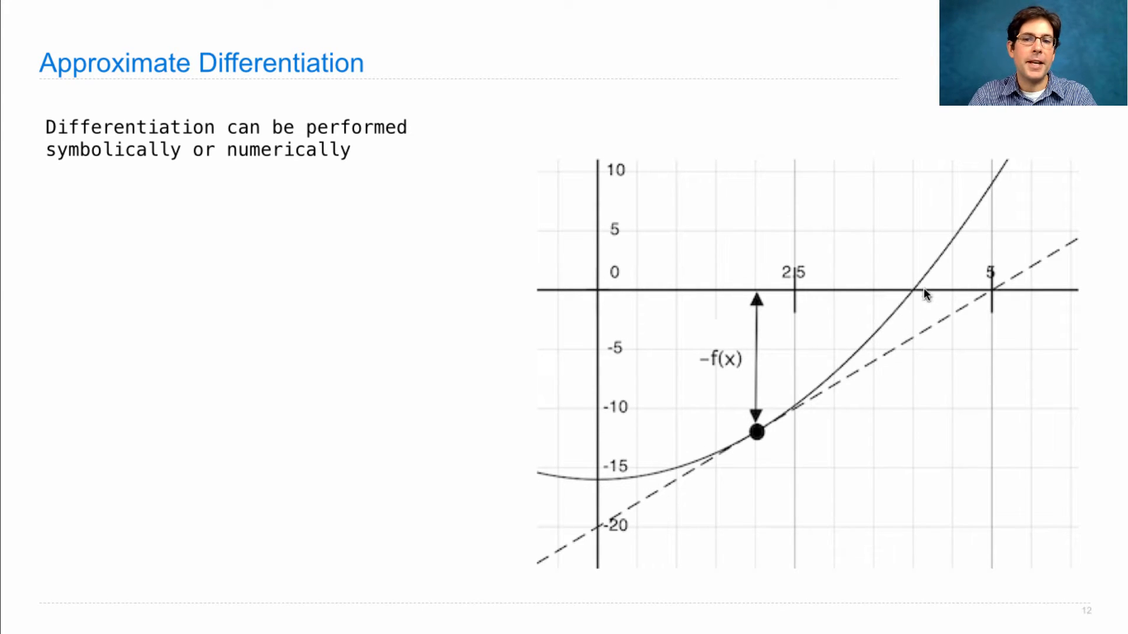
pyautogui.moveTo(906, 313)
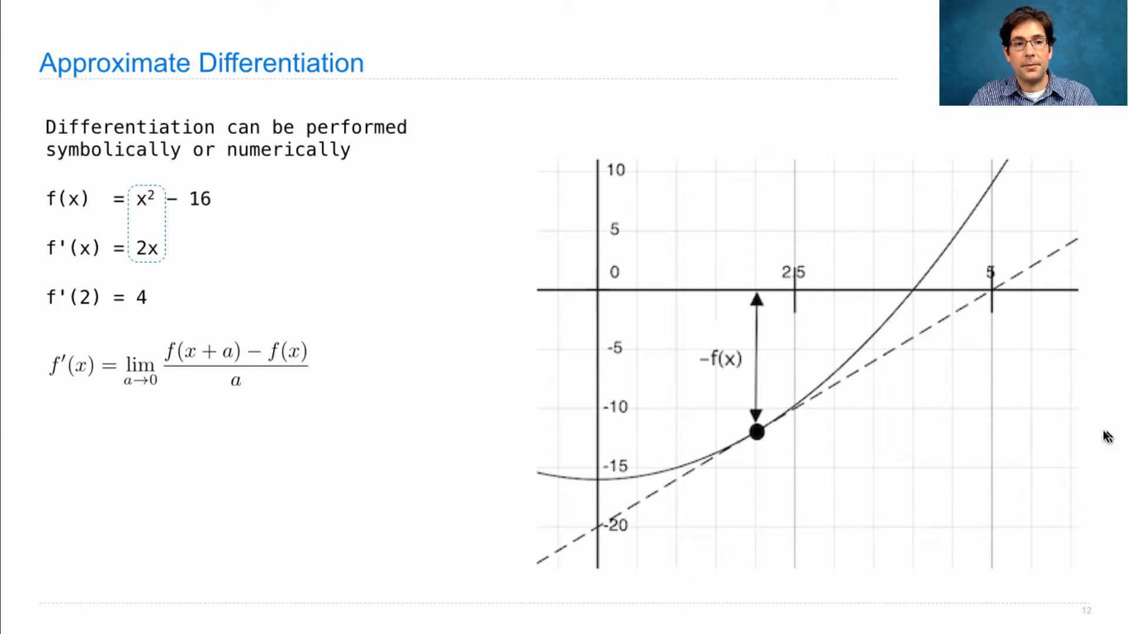
pyautogui.moveTo(125, 391)
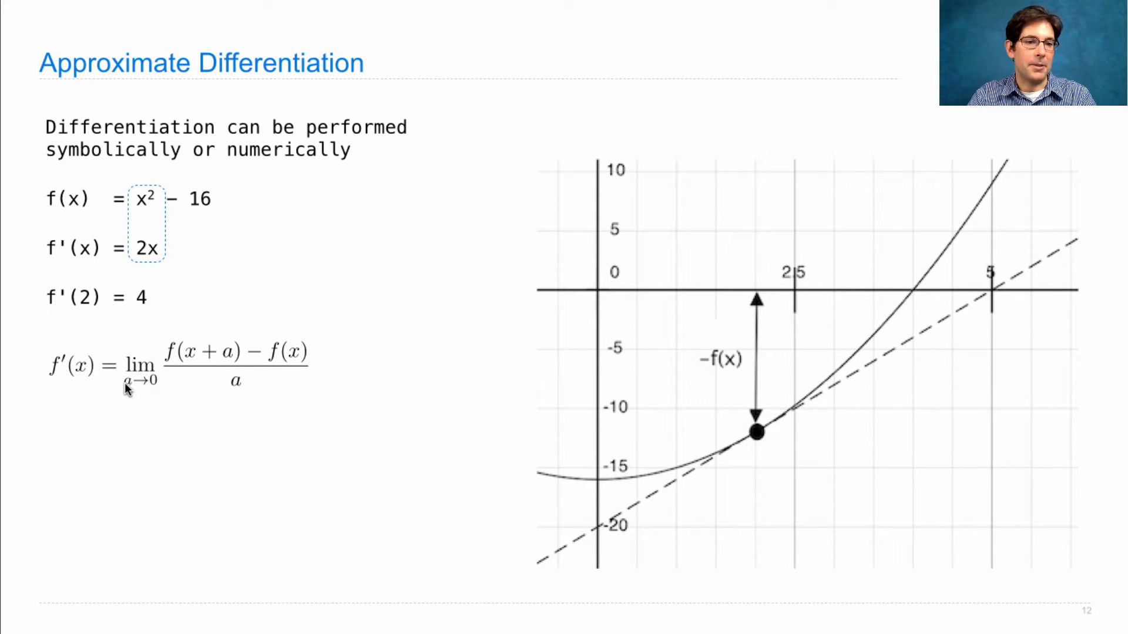
pyautogui.moveTo(547, 377)
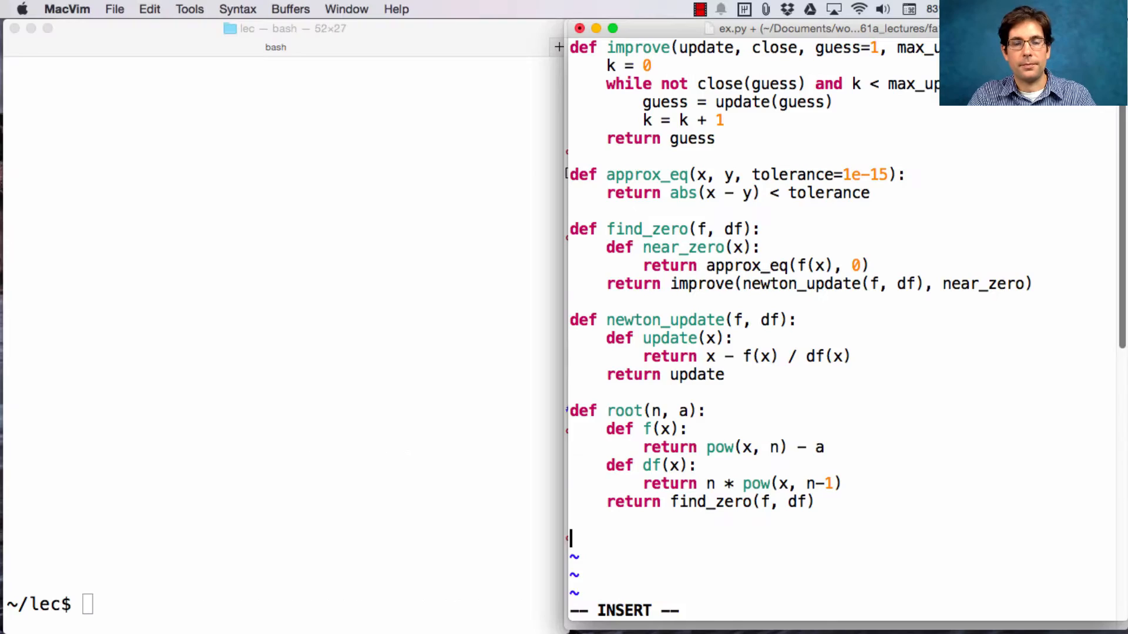
pyautogui.moveTo(709, 186)
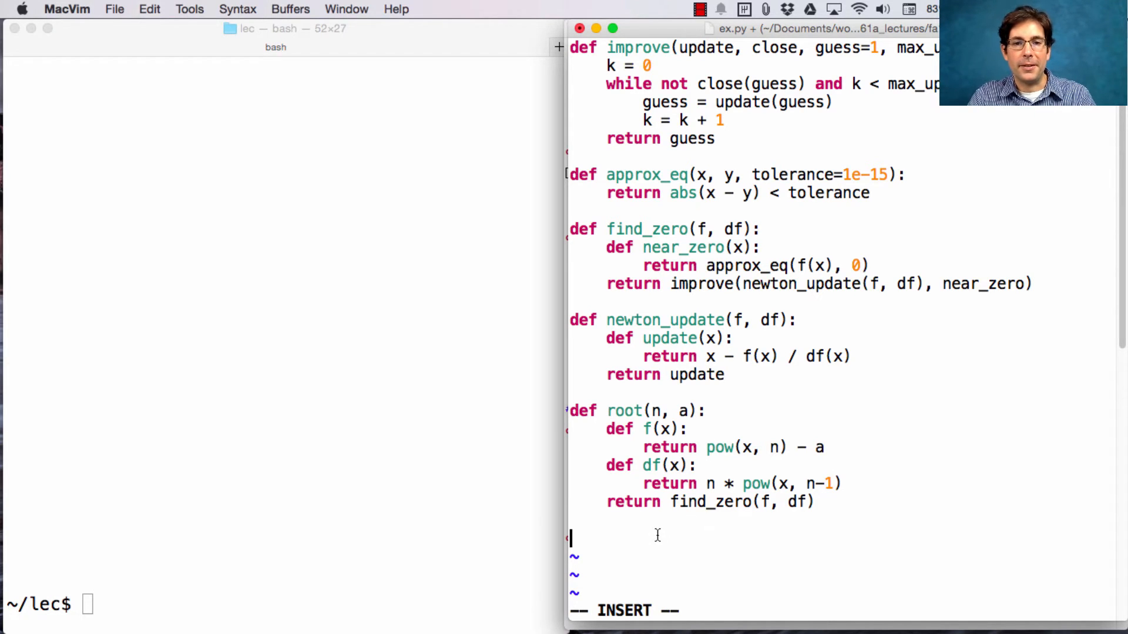
# Append def slope(f, x, a=1e-5) returning (f(x+a) - f(x)) / a to ex.py.
pyautogui.scroll(-3)
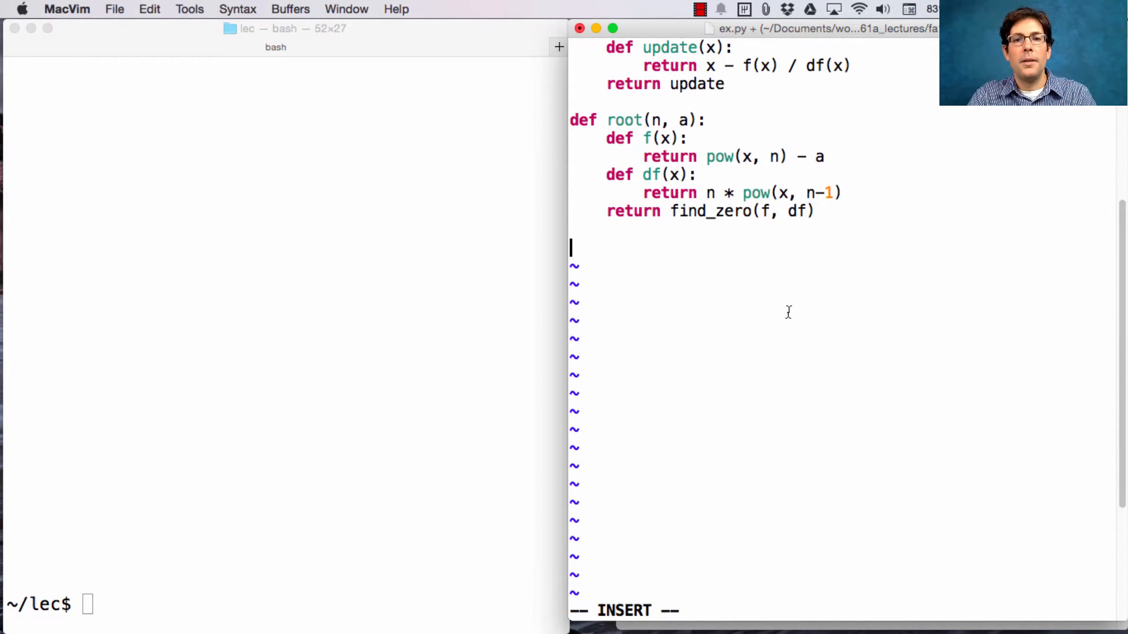
pyautogui.write('def s')
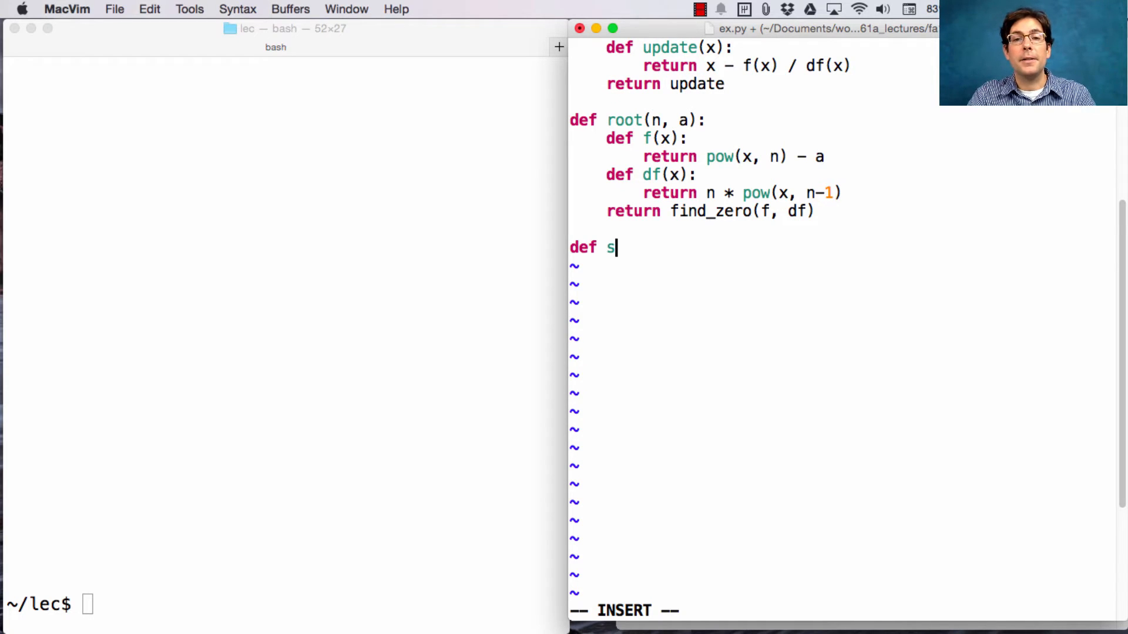
pyautogui.write('lope(f,')
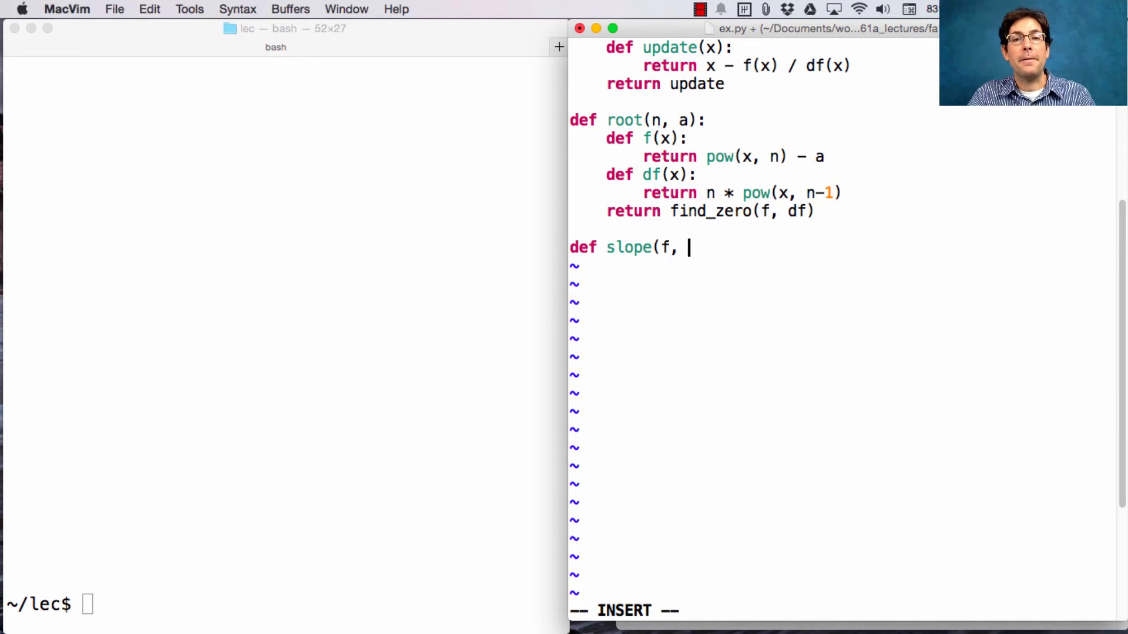
pyautogui.write('x, a=')
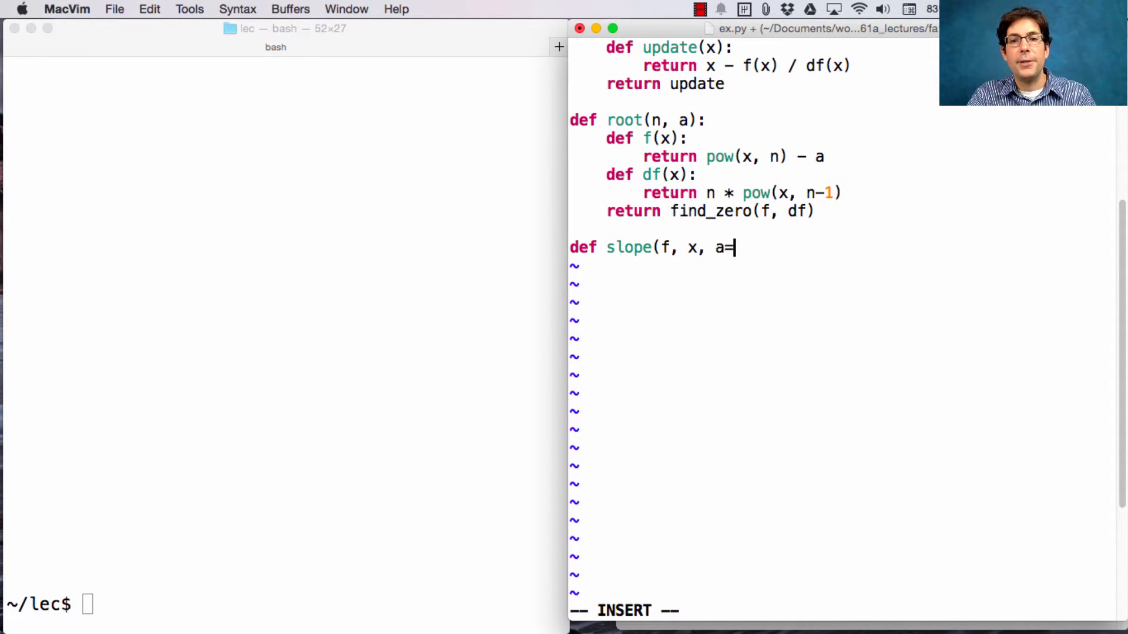
pyautogui.write('1e-')
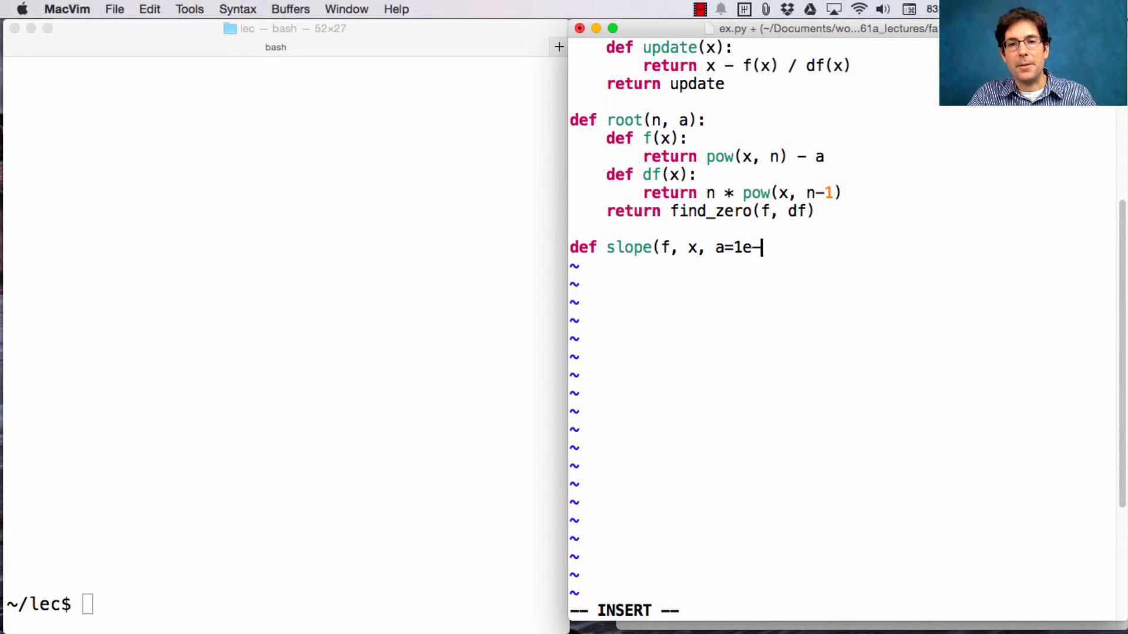
pyautogui.write('5):')
pyautogui.write('return')
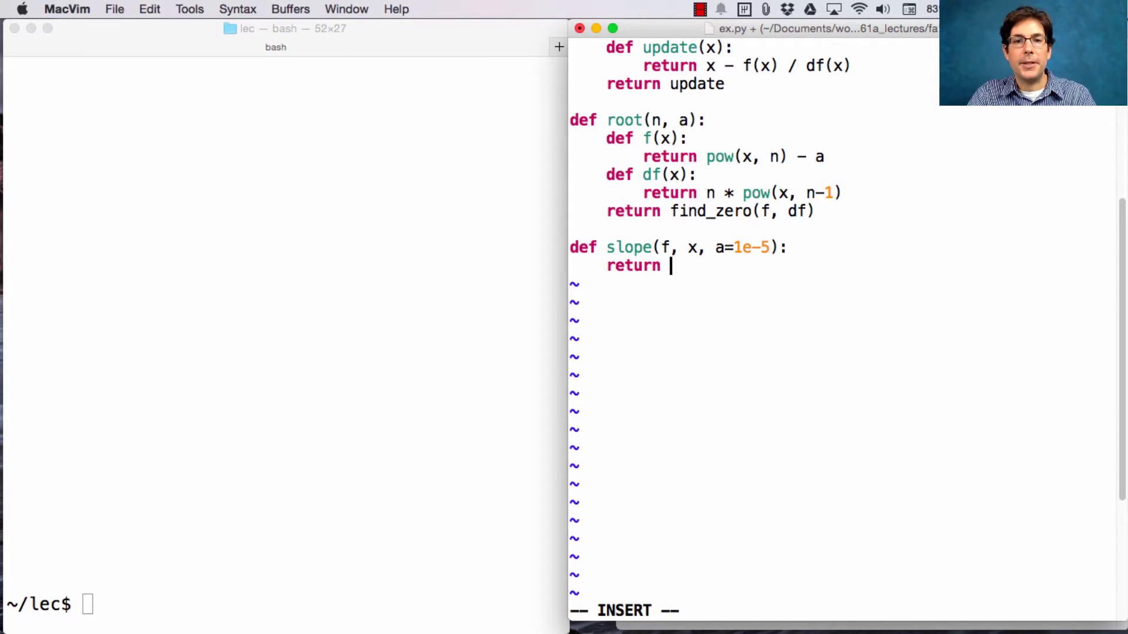
pyautogui.write('(f')
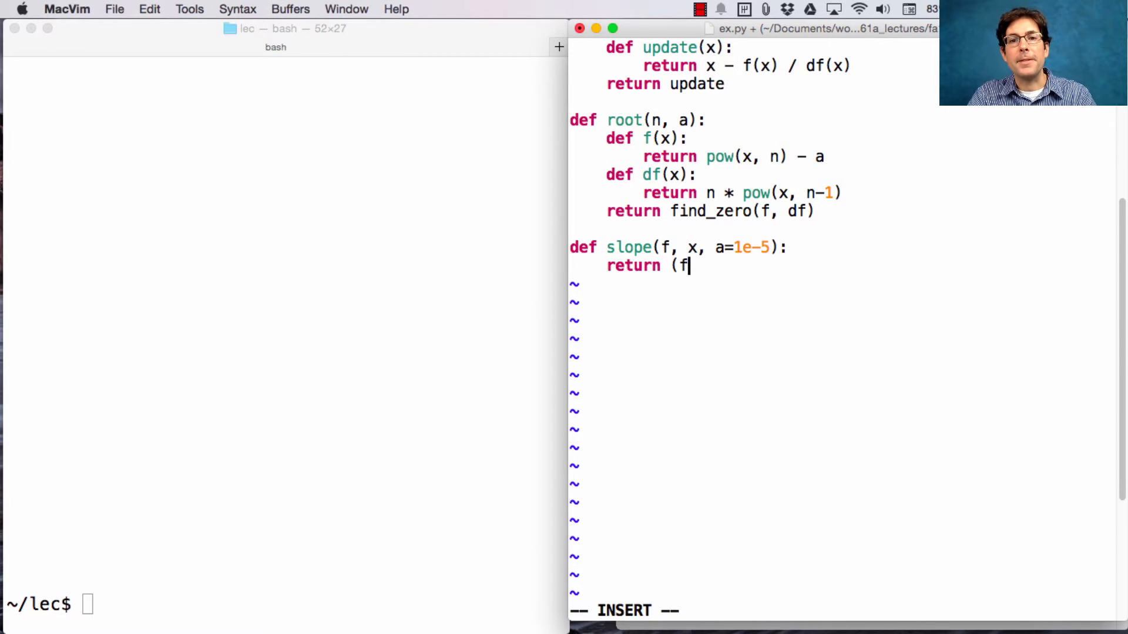
pyautogui.write('(x+a) - f(x')
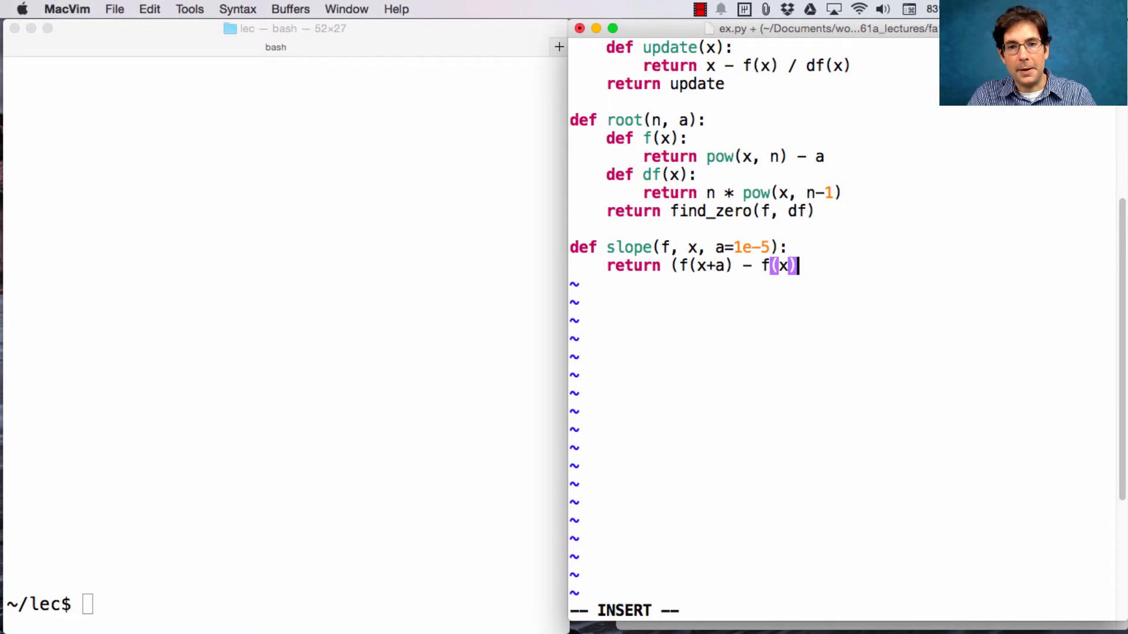
pyautogui.write('/')
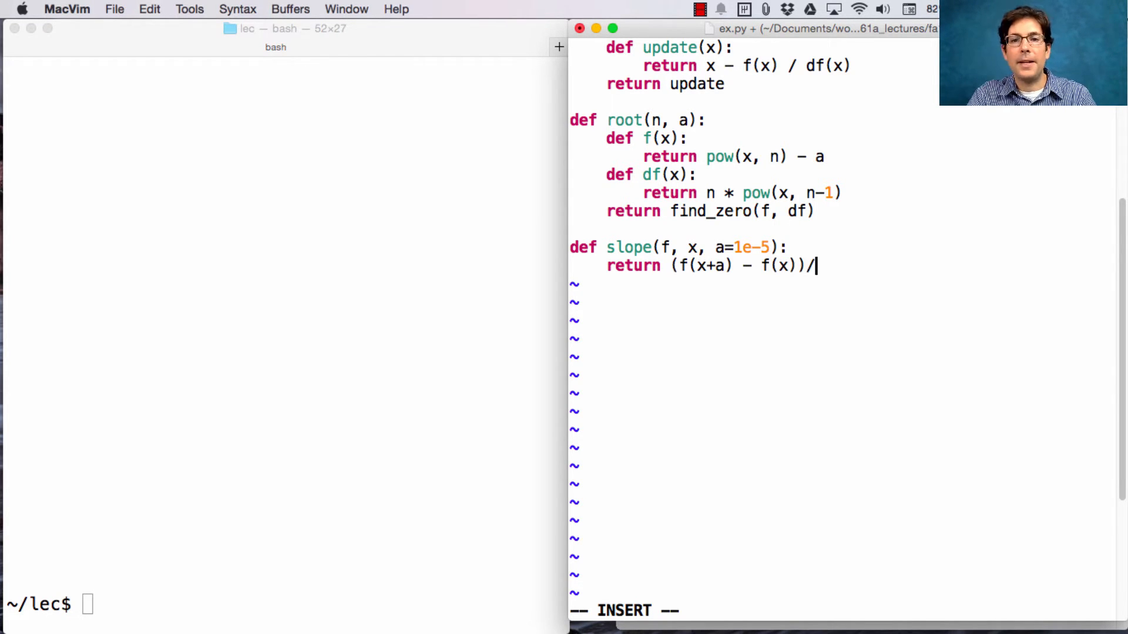
pyautogui.write('a')
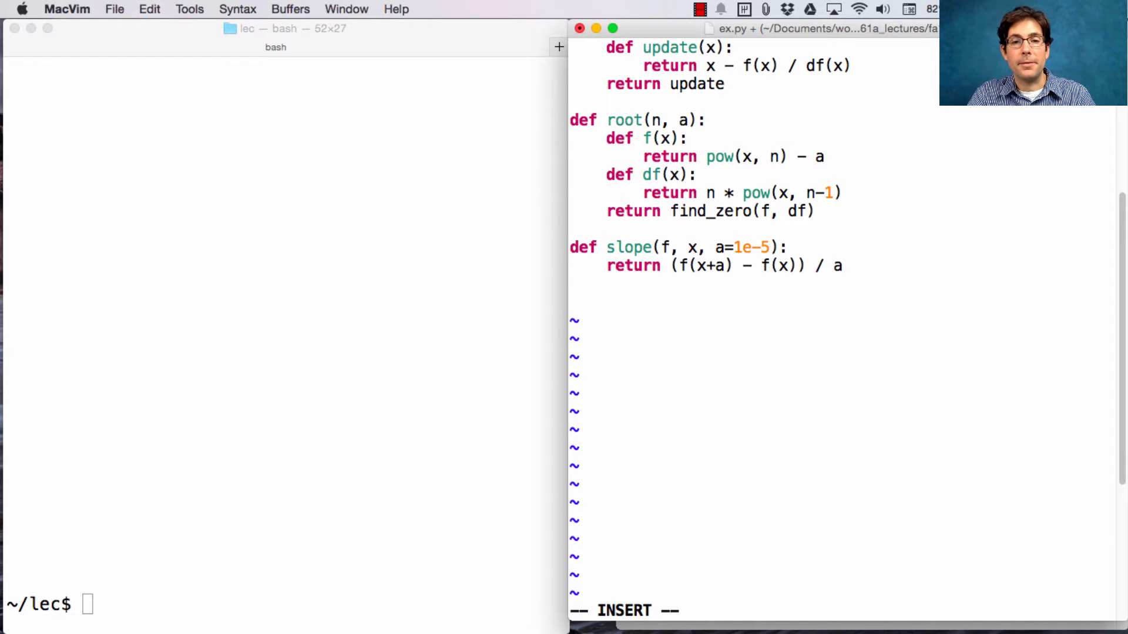
# Add a derive(f) function returning lambda x: slope(f, x).
pyautogui.write('def de')
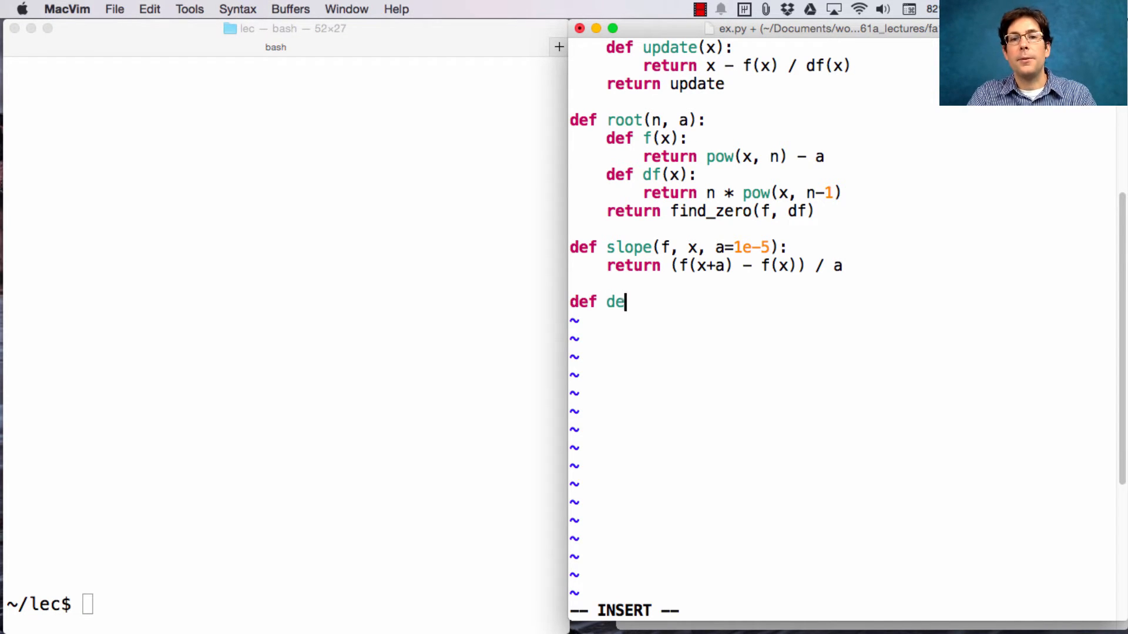
pyautogui.write('rive(f):')
pyautogui.write('return')
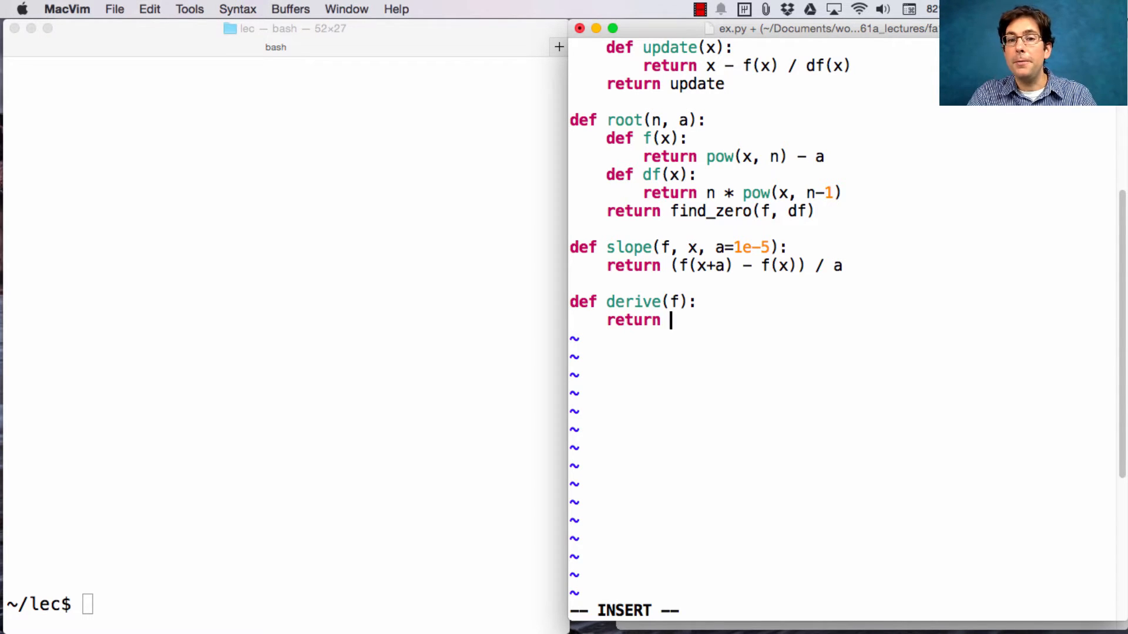
pyautogui.write('lambda x:')
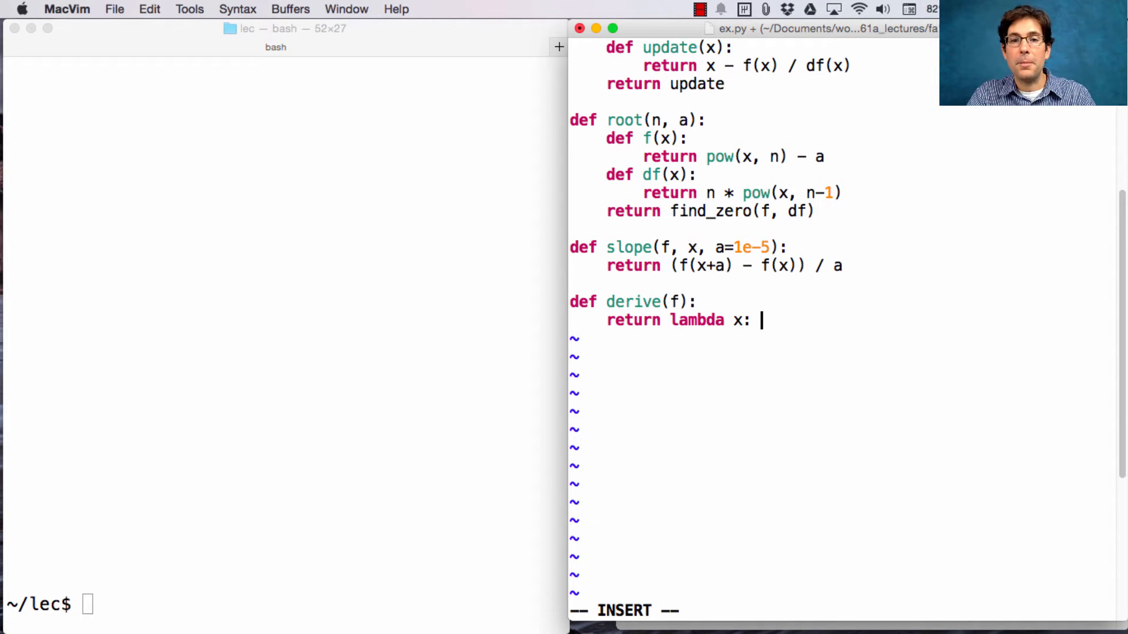
pyautogui.write('s')
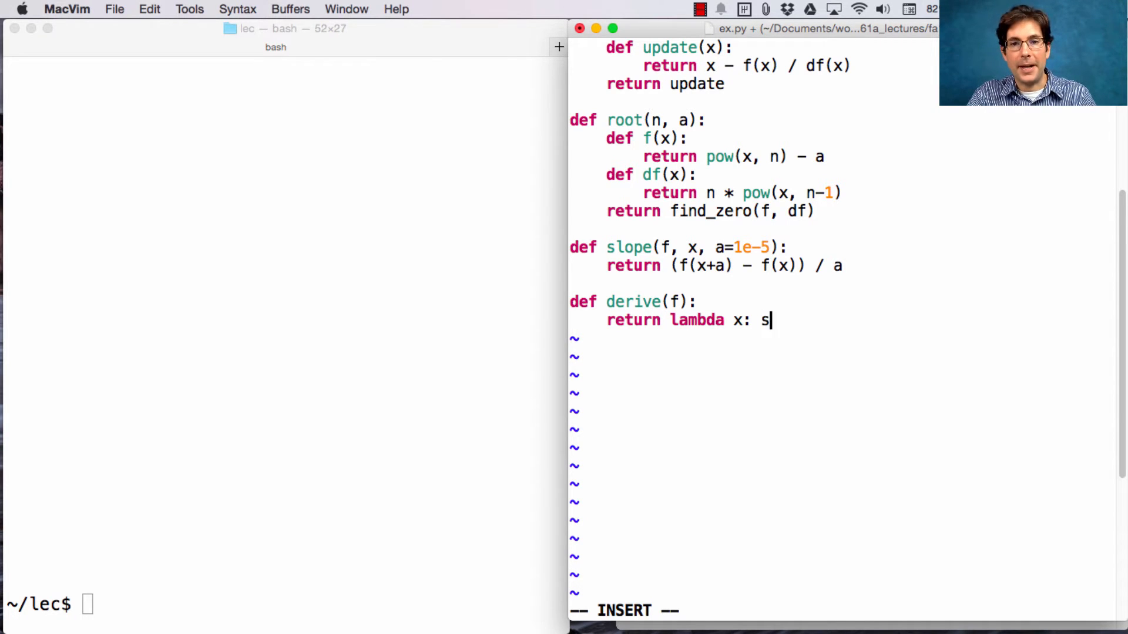
pyautogui.write('lope(f, x)')
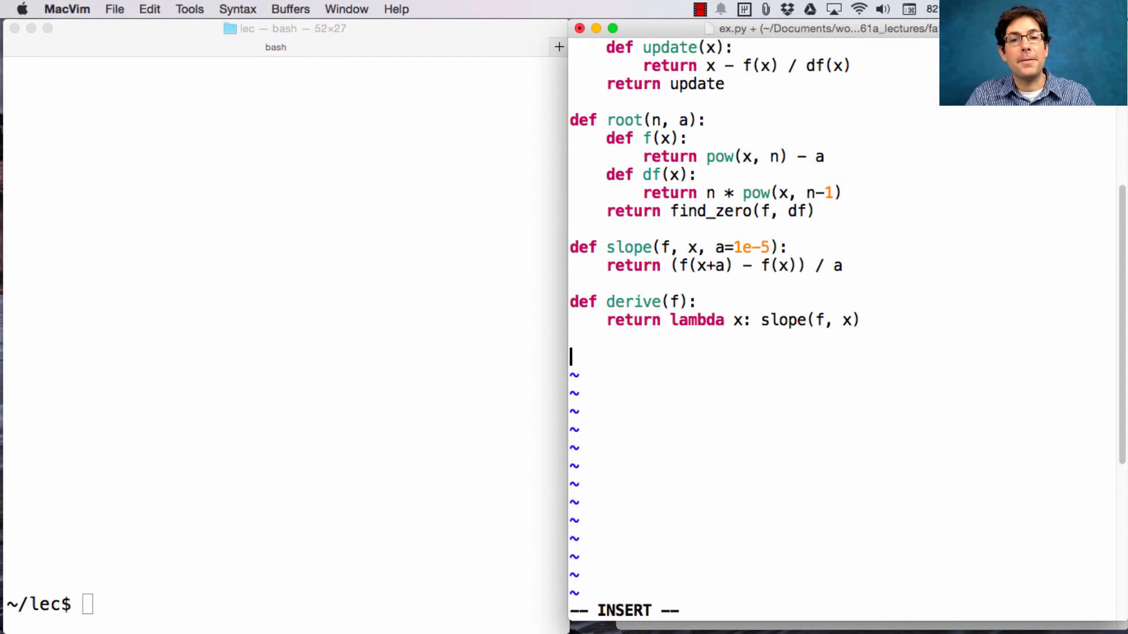
# Add approx_zero(f) returning find_zero(f, derive(f)).
pyautogui.write('def approx_z')
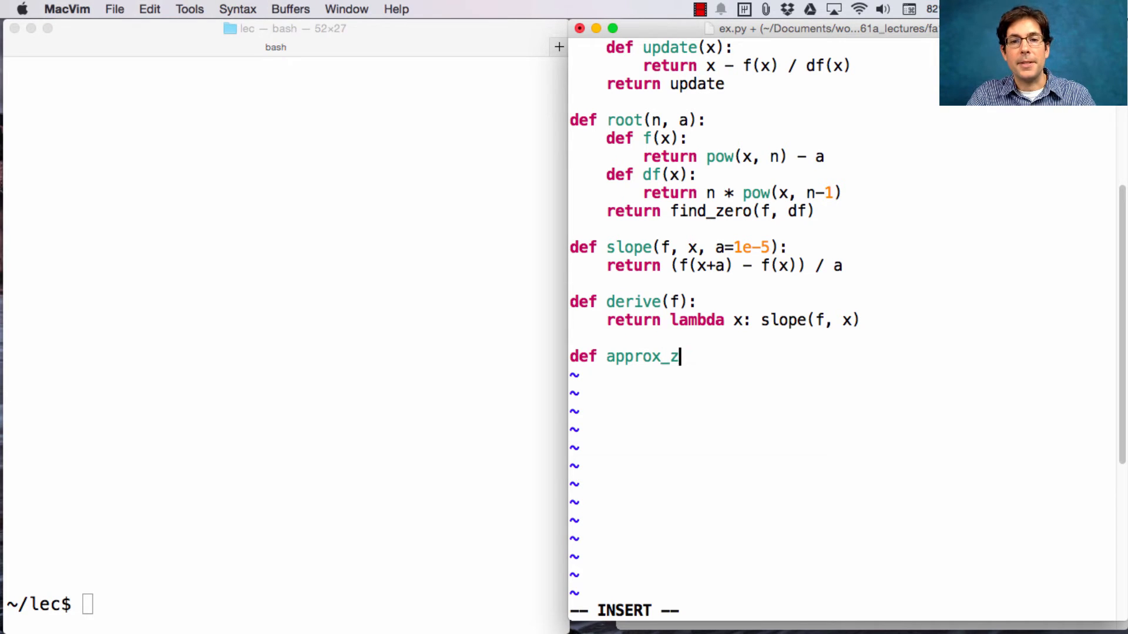
pyautogui.write('ero(')
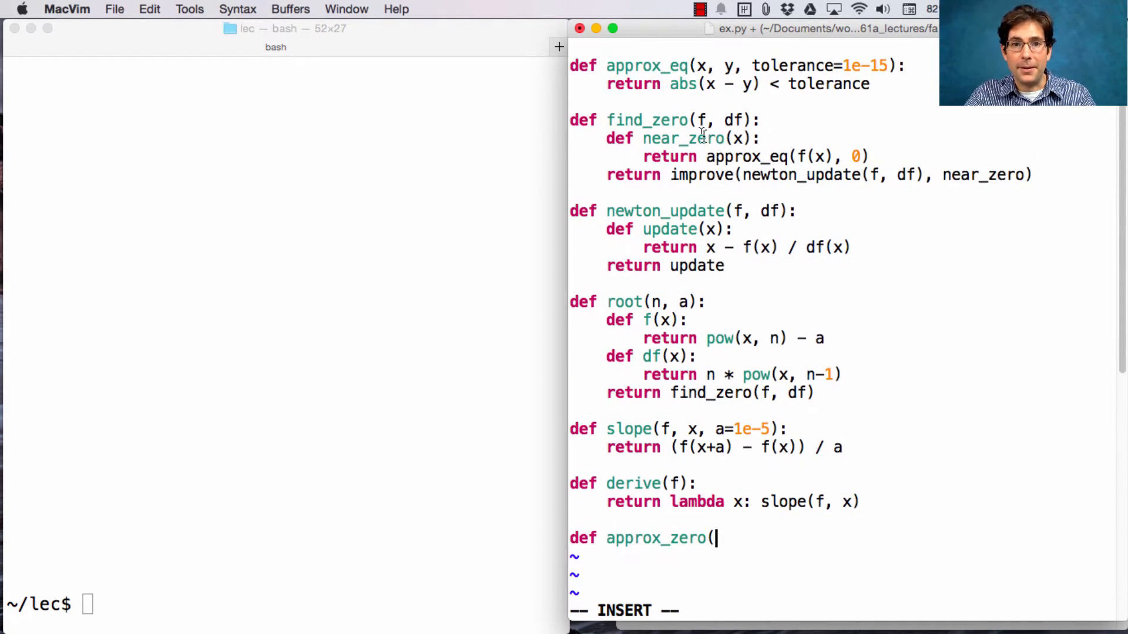
pyautogui.write('f):')
pyautogui.write('return')
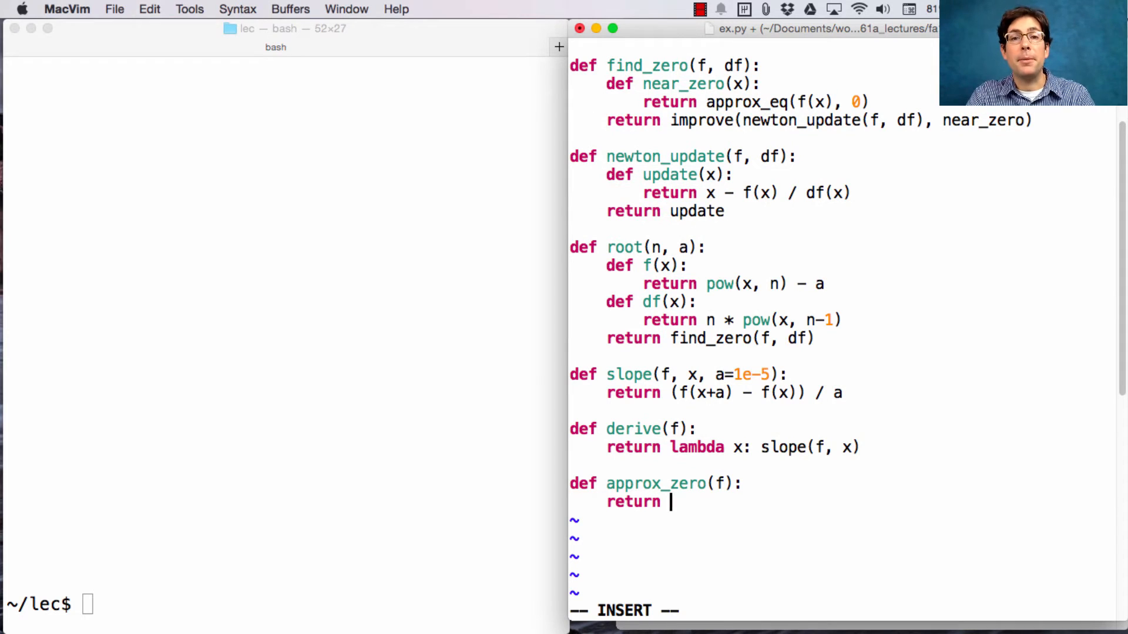
pyautogui.write('find_zero')
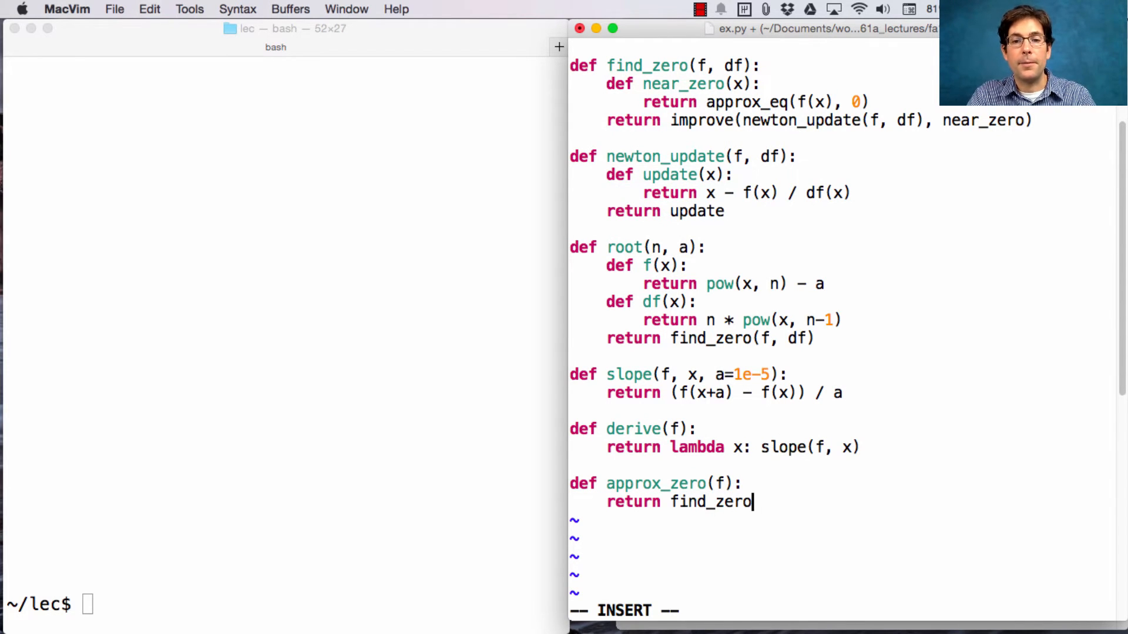
pyautogui.write('(f, der')
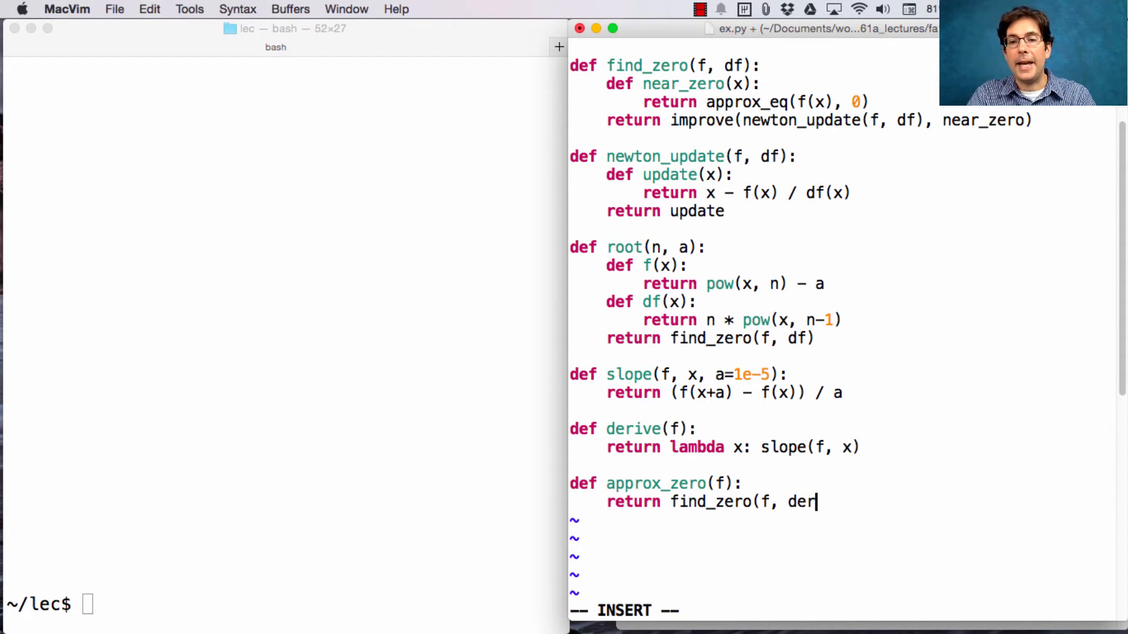
pyautogui.write('ive(f)')
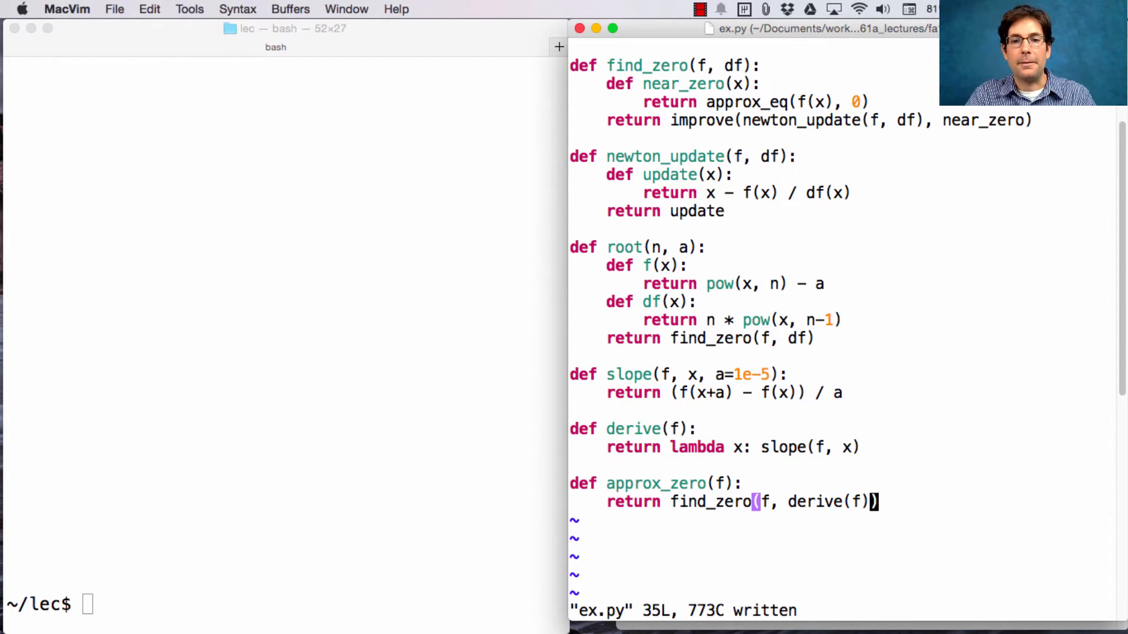
pyautogui.moveTo(1002, 424)
pyautogui.write('a')
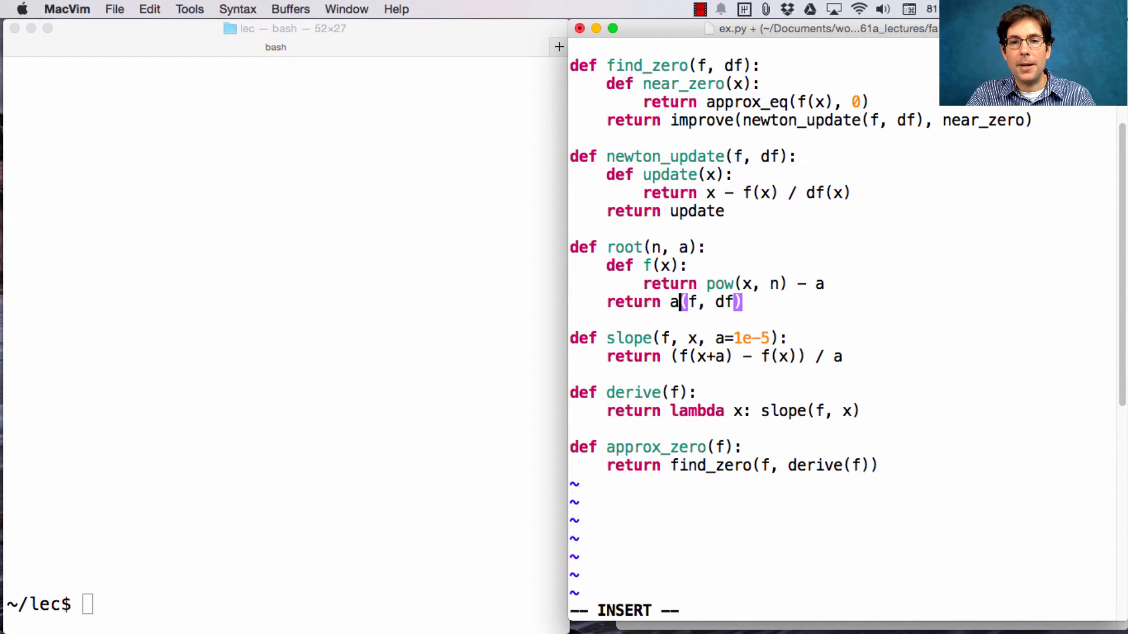
# Change root's return to approx_zero(f), replacing the df helper.
pyautogui.write('pprox_zero')
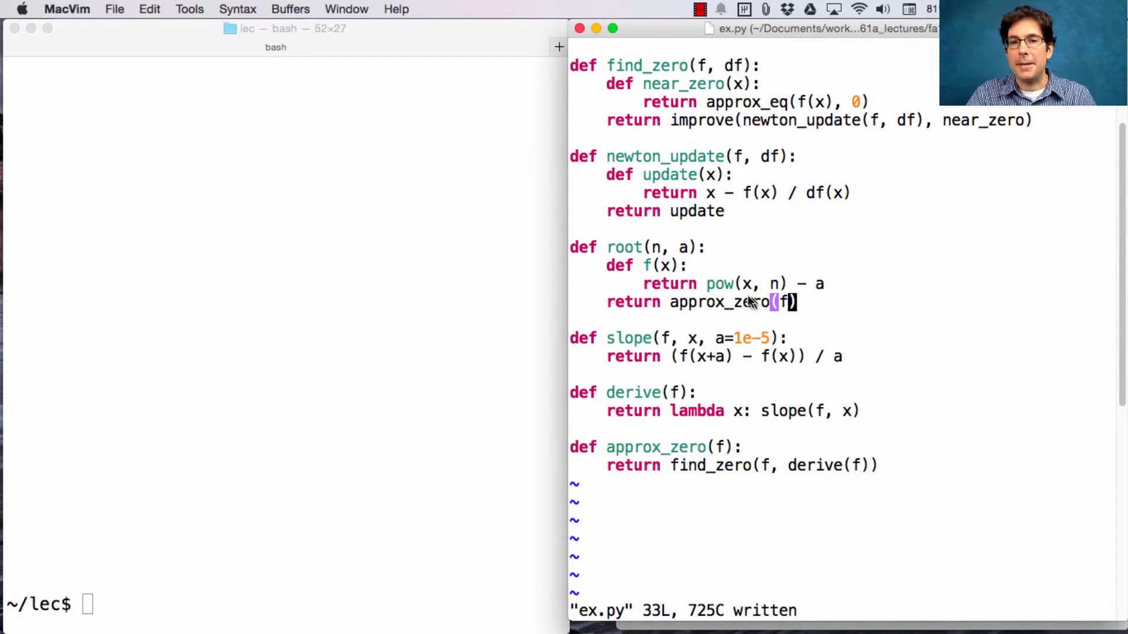
pyautogui.moveTo(390, 250)
pyautogui.write('r')
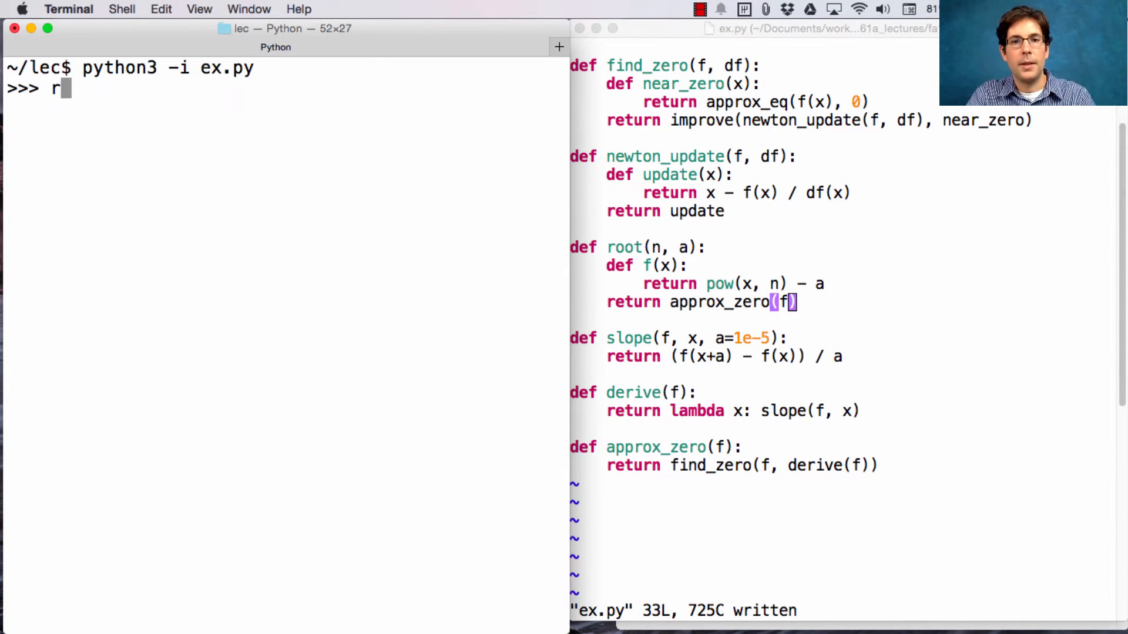
# Evaluate root(2, 16) in the Python REPL with ex.py loaded.
pyautogui.write('oot(2, 16')
pyautogui.write('root(2, )')
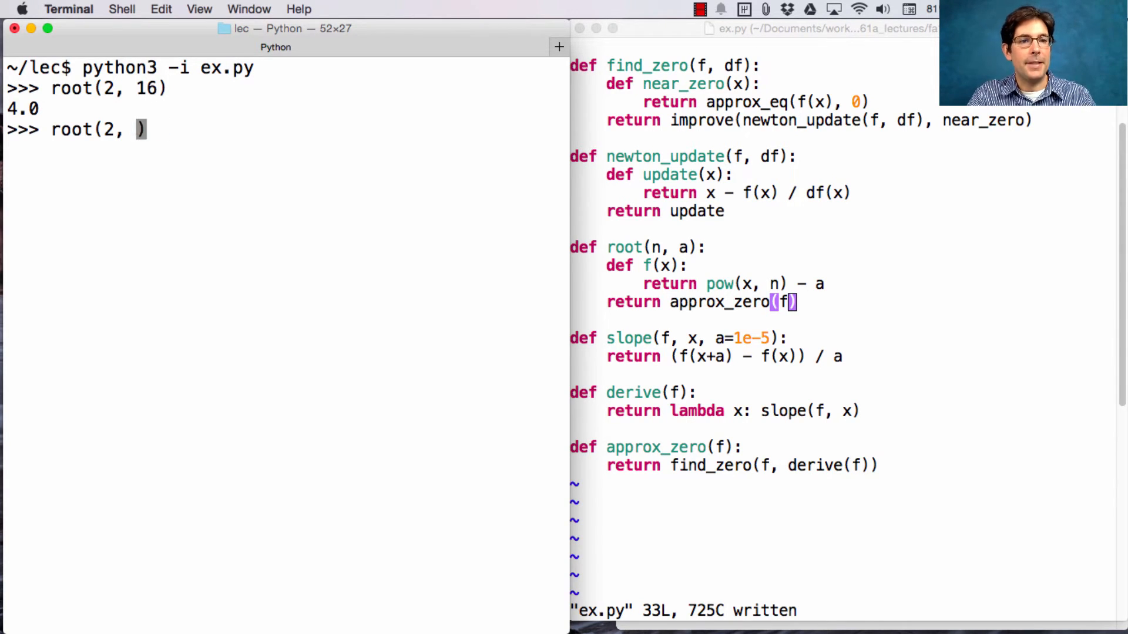
pyautogui.press('Return')
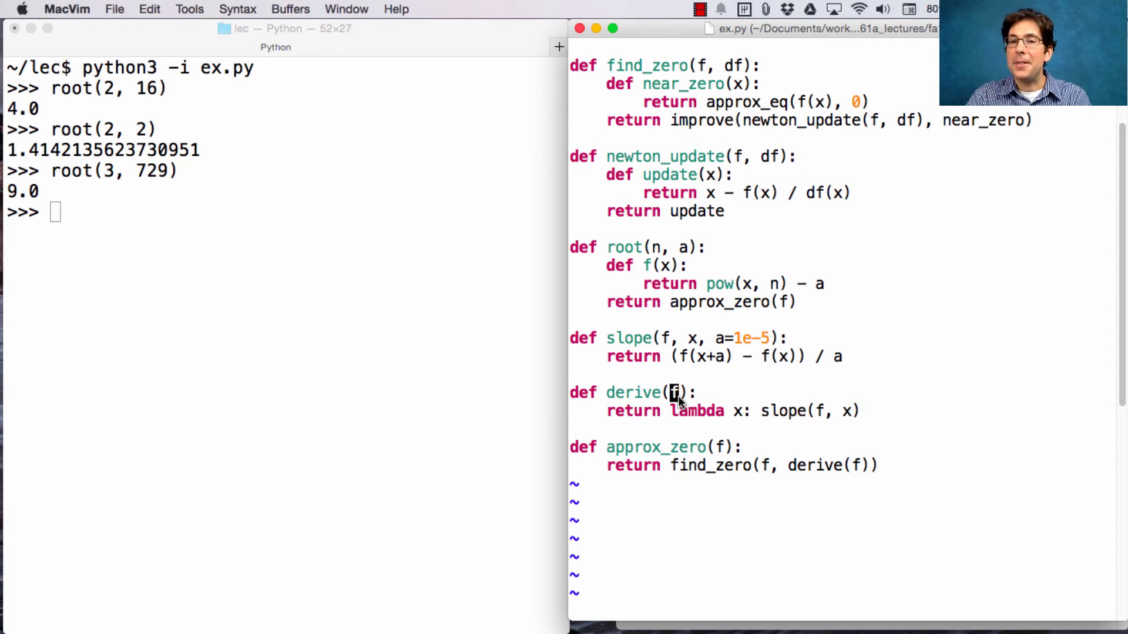
pyautogui.moveTo(784, 372)
pyautogui.write(', ')
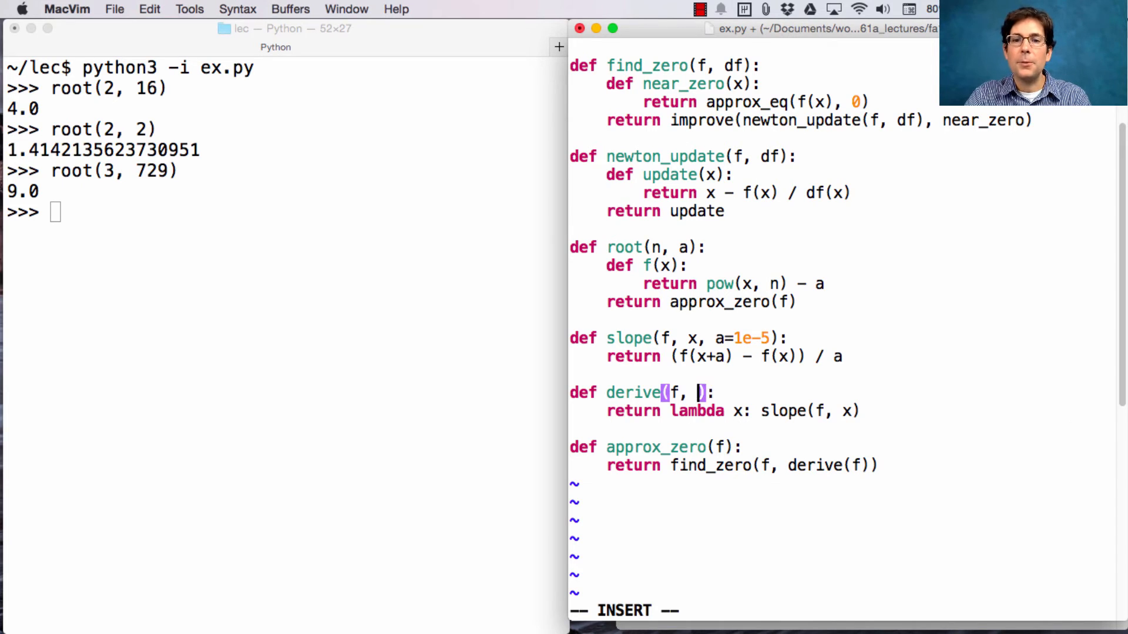
# Give derive a step parameter a=1e-5 passed on to slope.
pyautogui.write('a=')
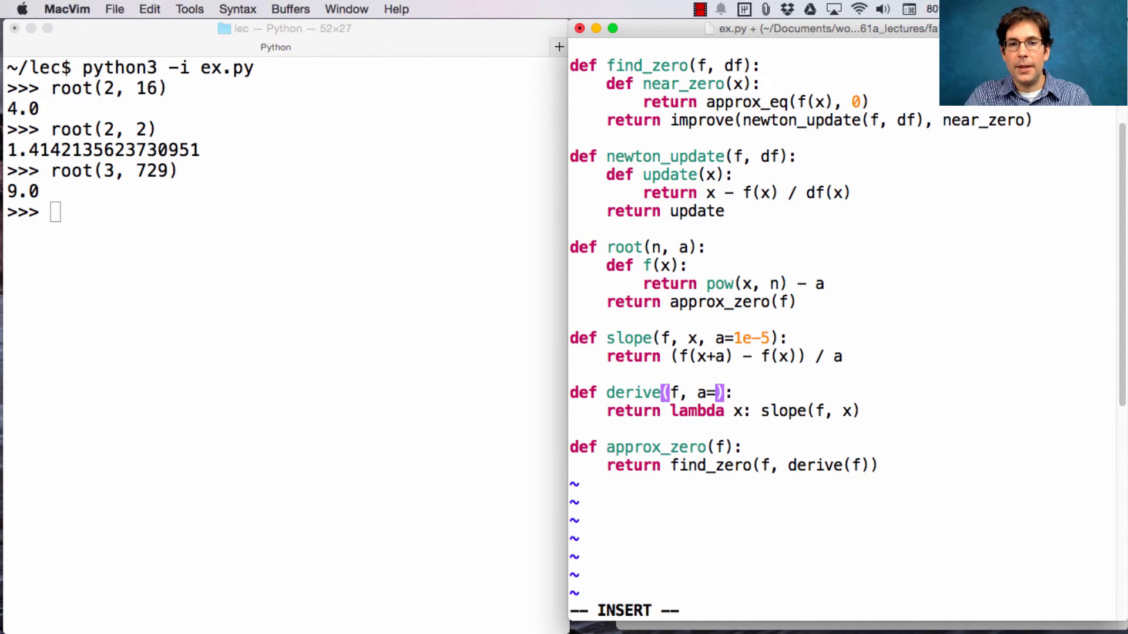
pyautogui.press('Backspace')
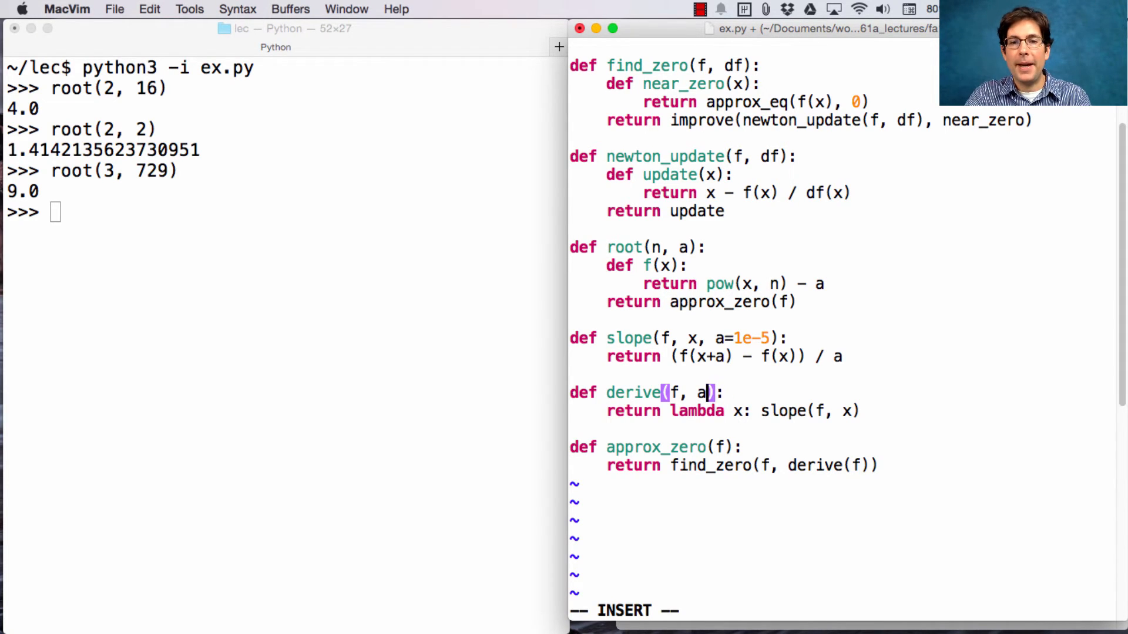
pyautogui.write('=1e=')
pyautogui.click(734, 411)
pyautogui.write(', ')
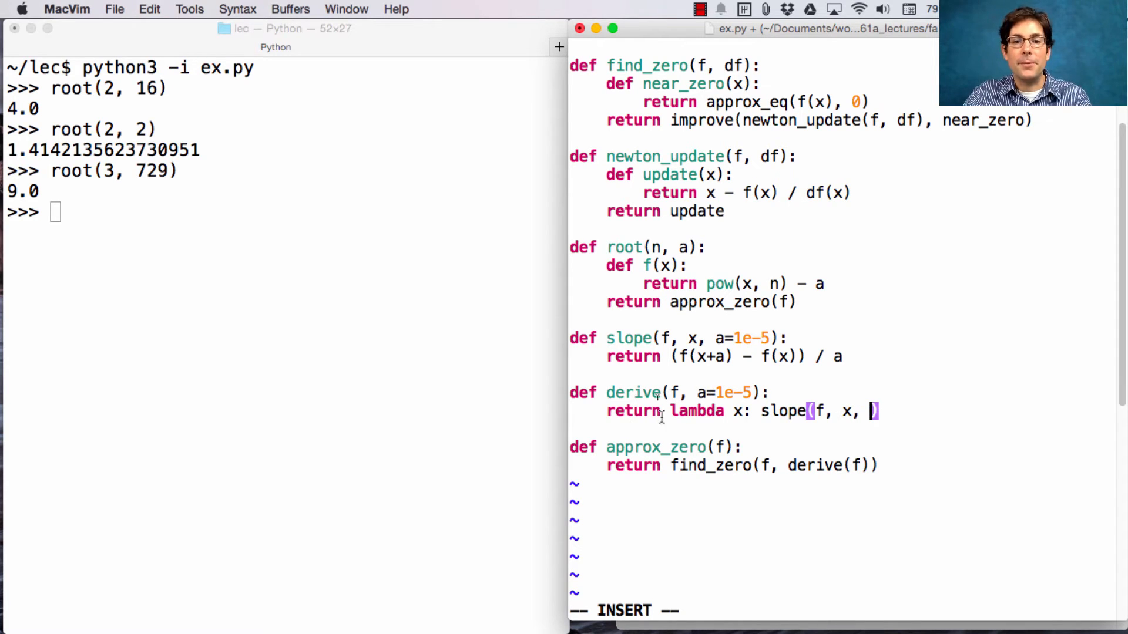
pyautogui.moveTo(1025, 424)
pyautogui.write('a')
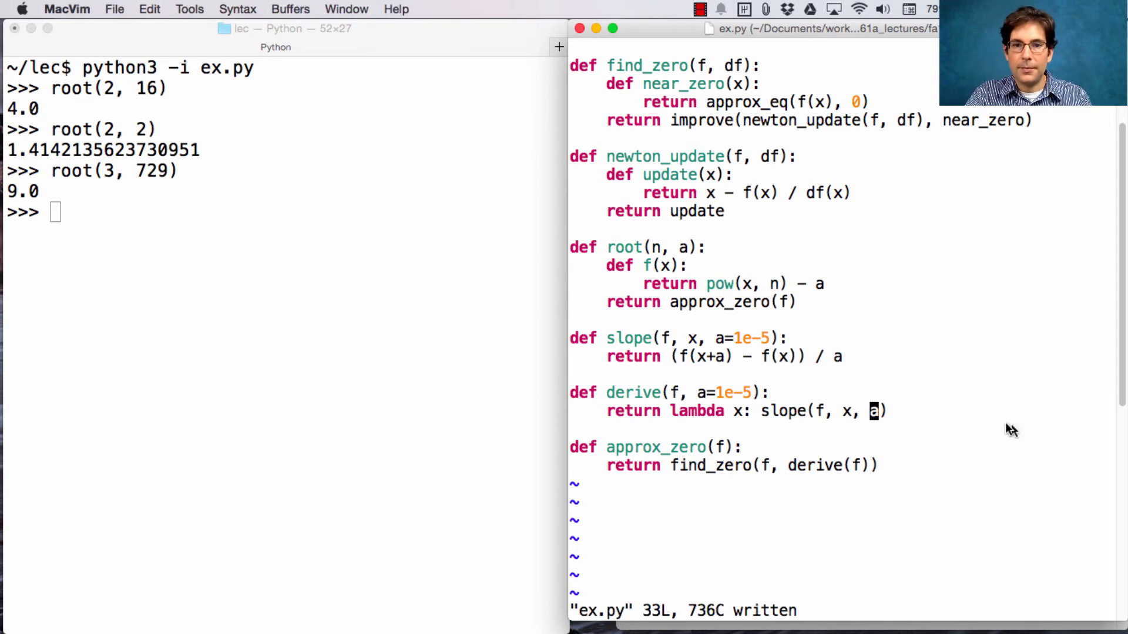
pyautogui.moveTo(710, 344)
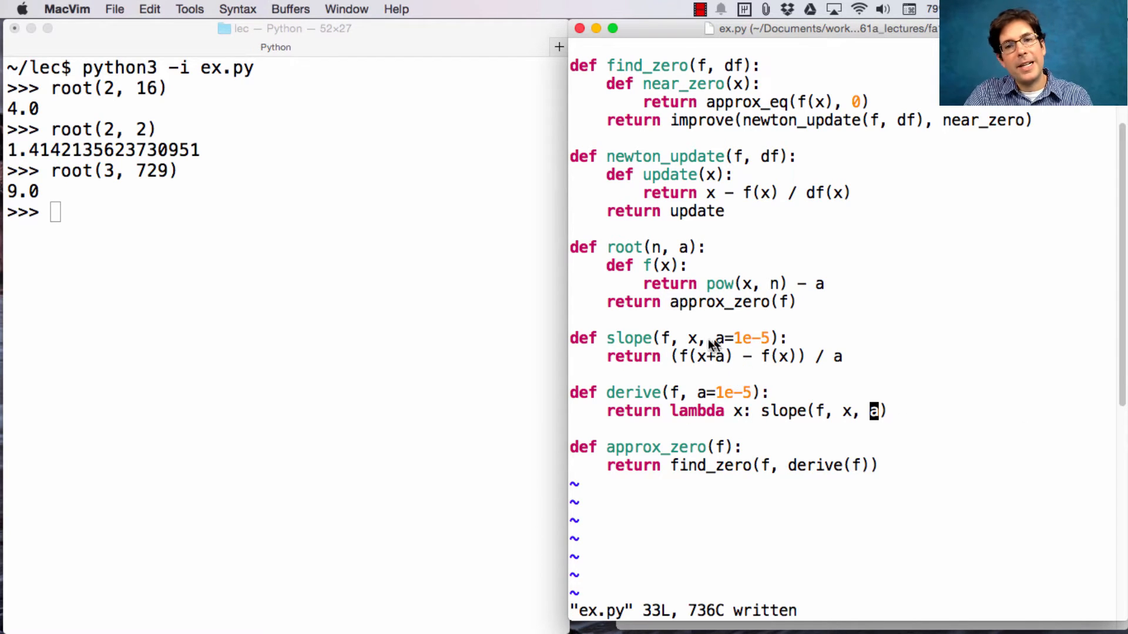
pyautogui.moveTo(741, 397)
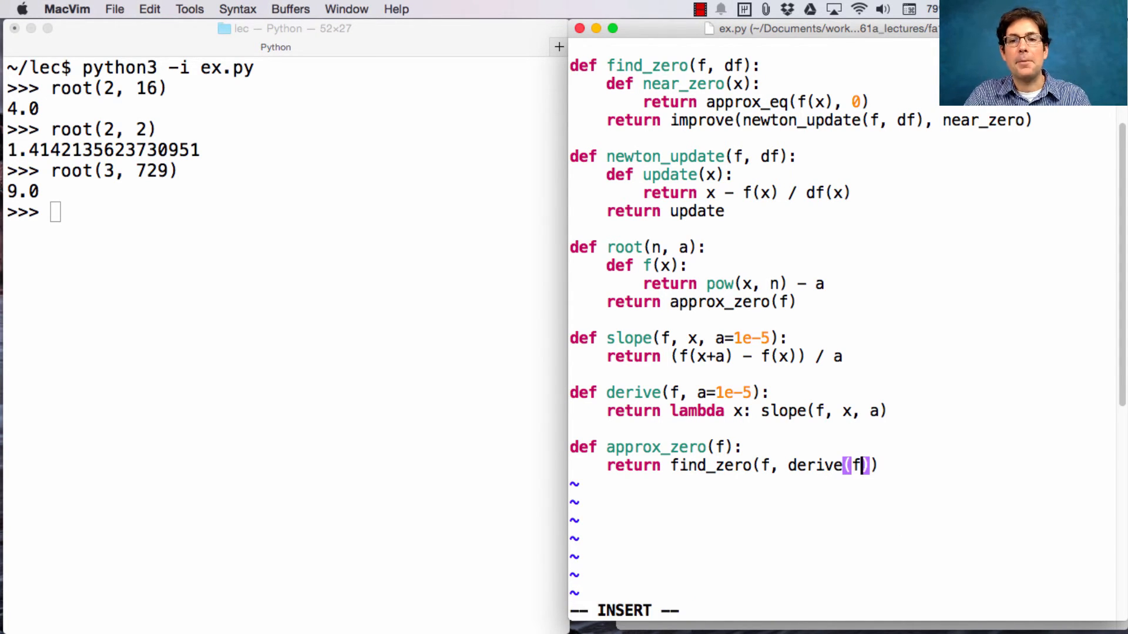
# Make approx_zero call derive(f, 1e-10).
pyautogui.write(',')
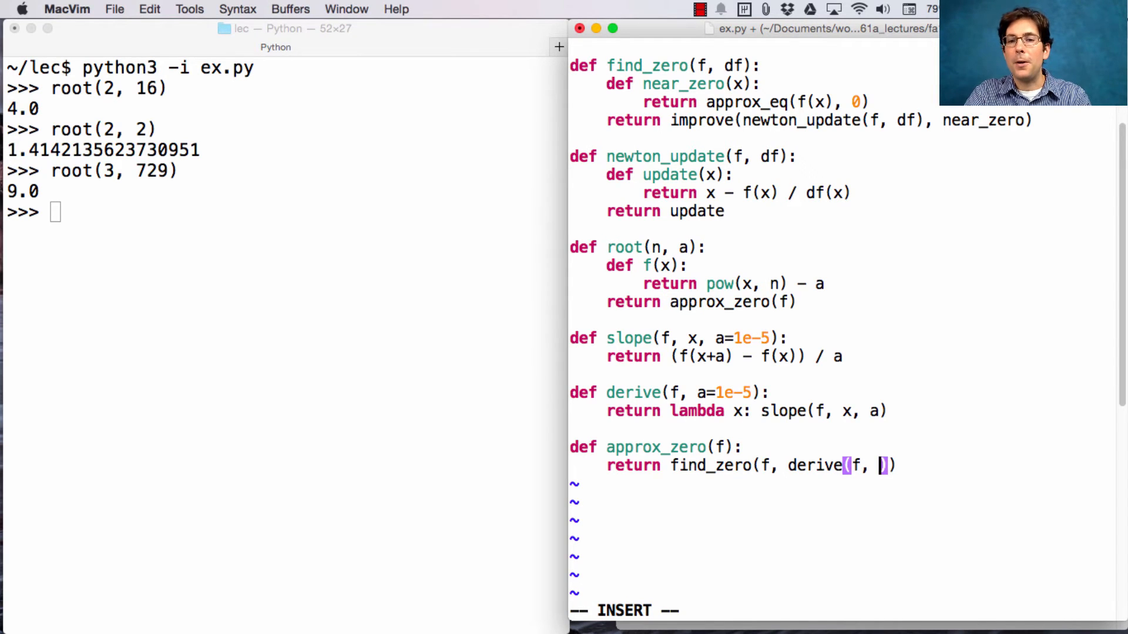
pyautogui.write('1')
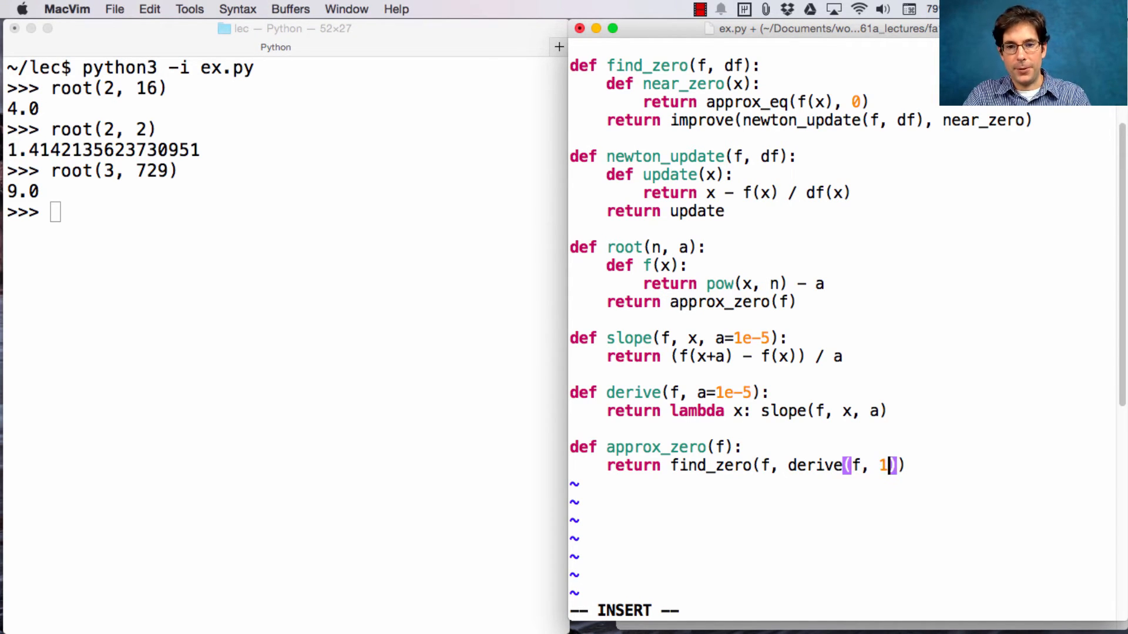
pyautogui.write('e')
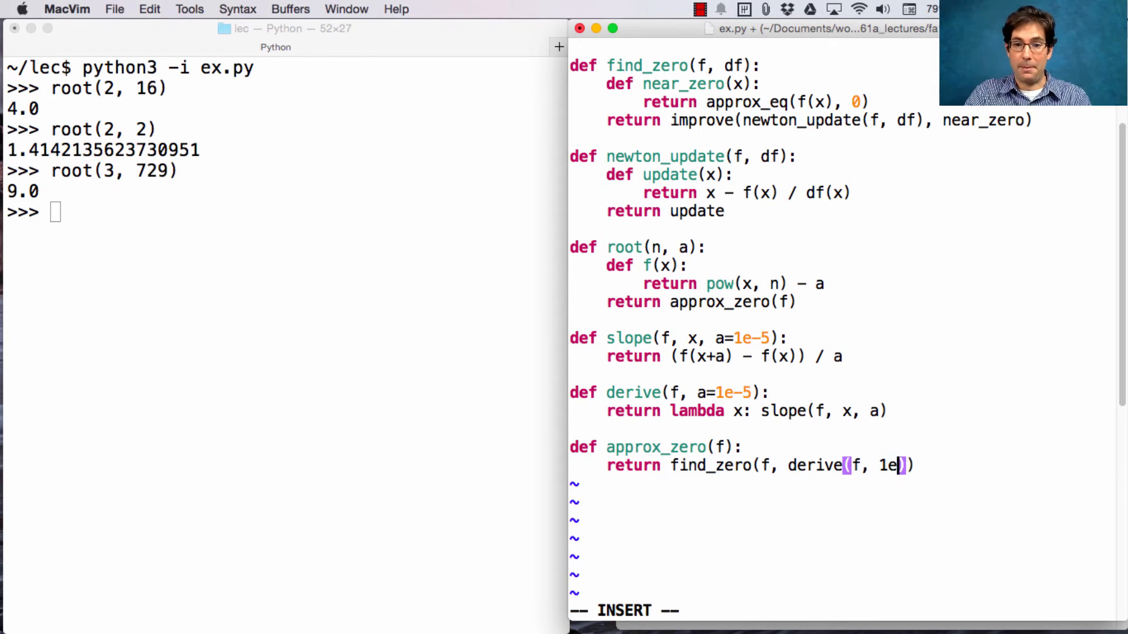
pyautogui.write('-10')
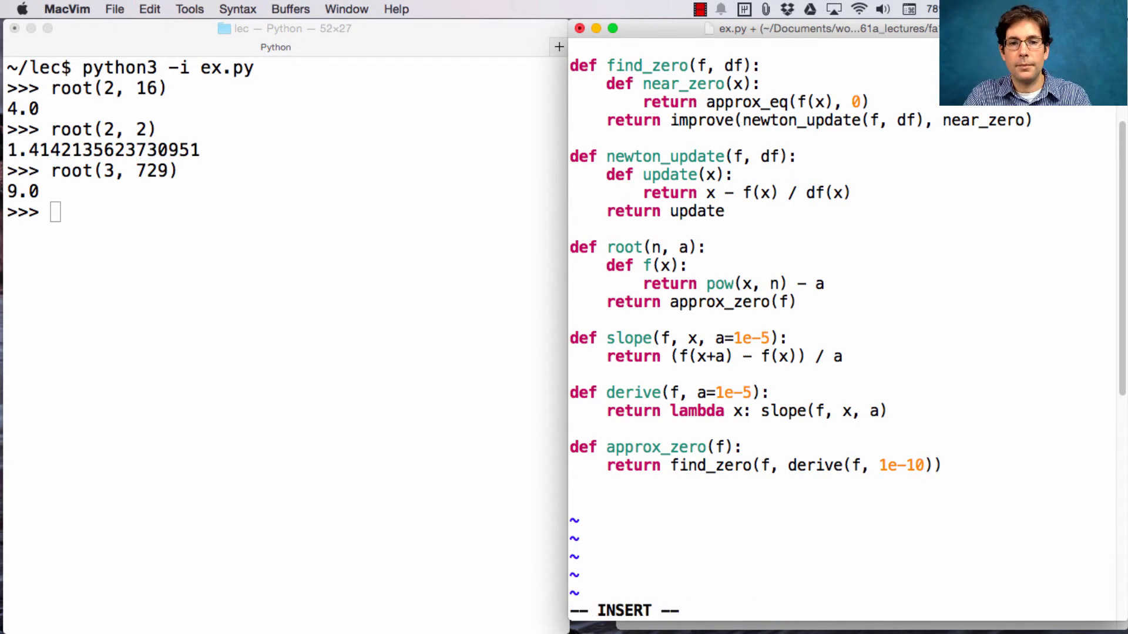
# Add def critical(f) returning f(approx_zero(derive(f))) below approx_zero.
pyautogui.write('def cri')
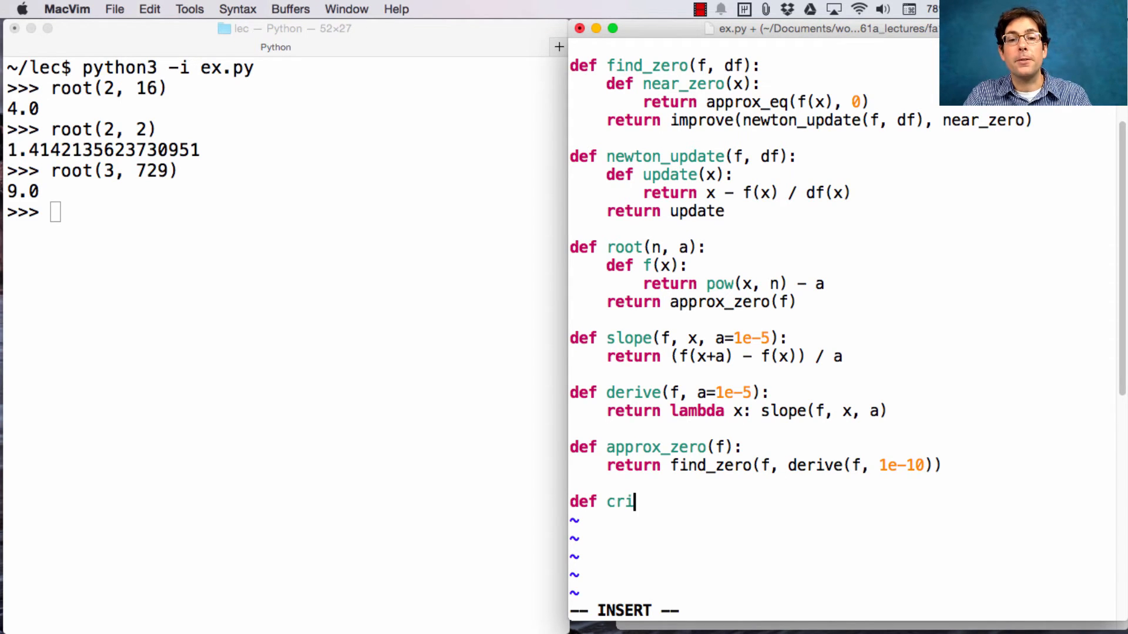
pyautogui.write('tical(f):')
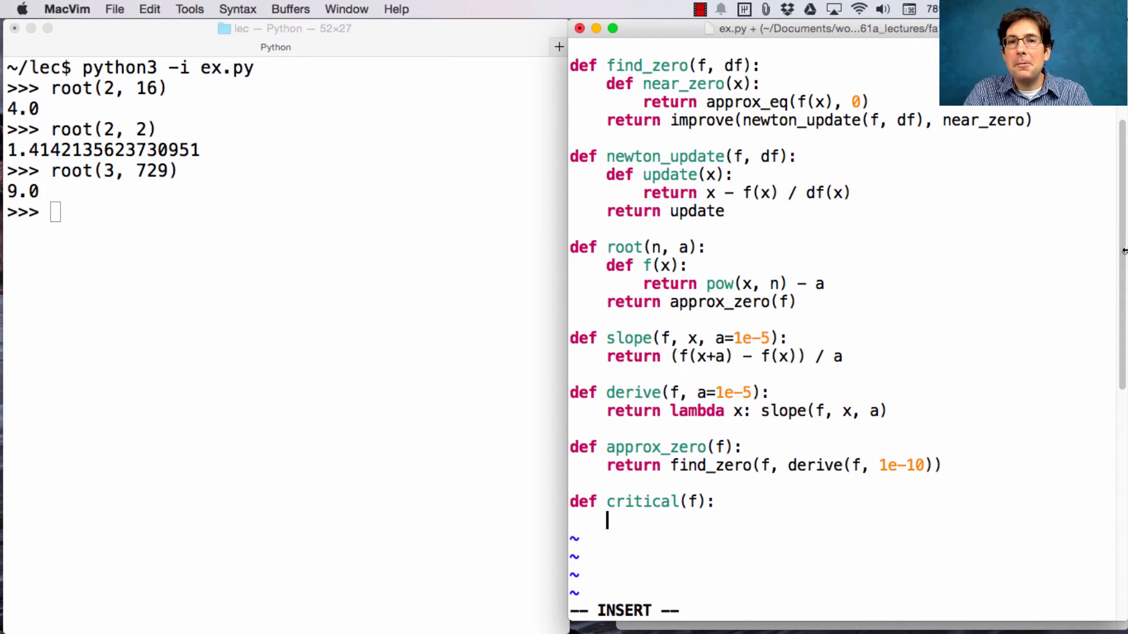
pyautogui.scroll(3)
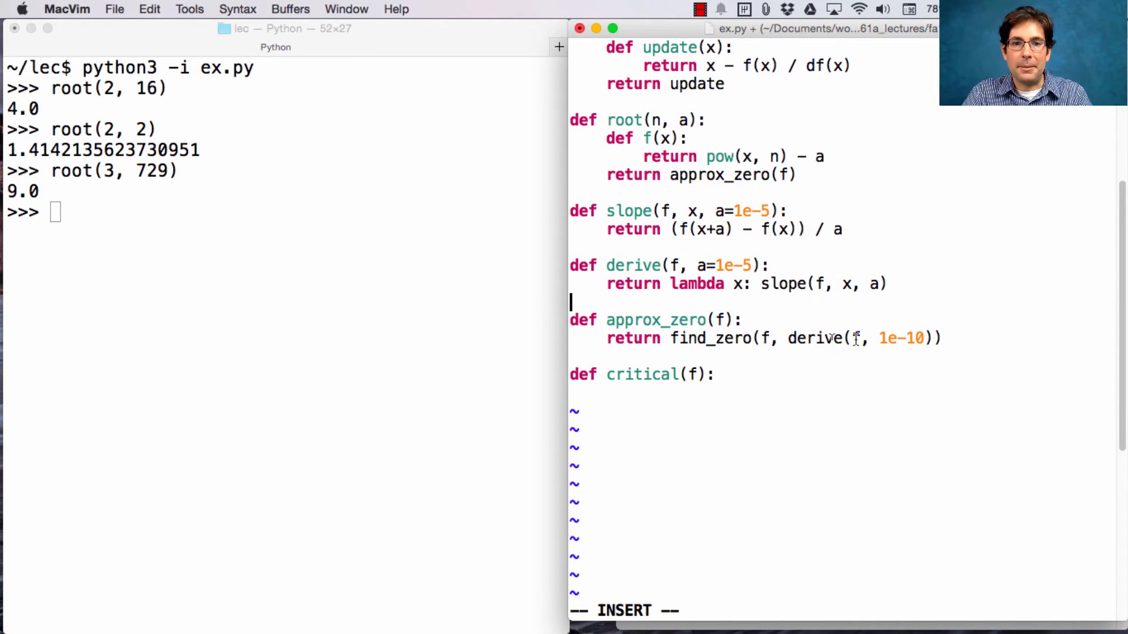
pyautogui.write('return f')
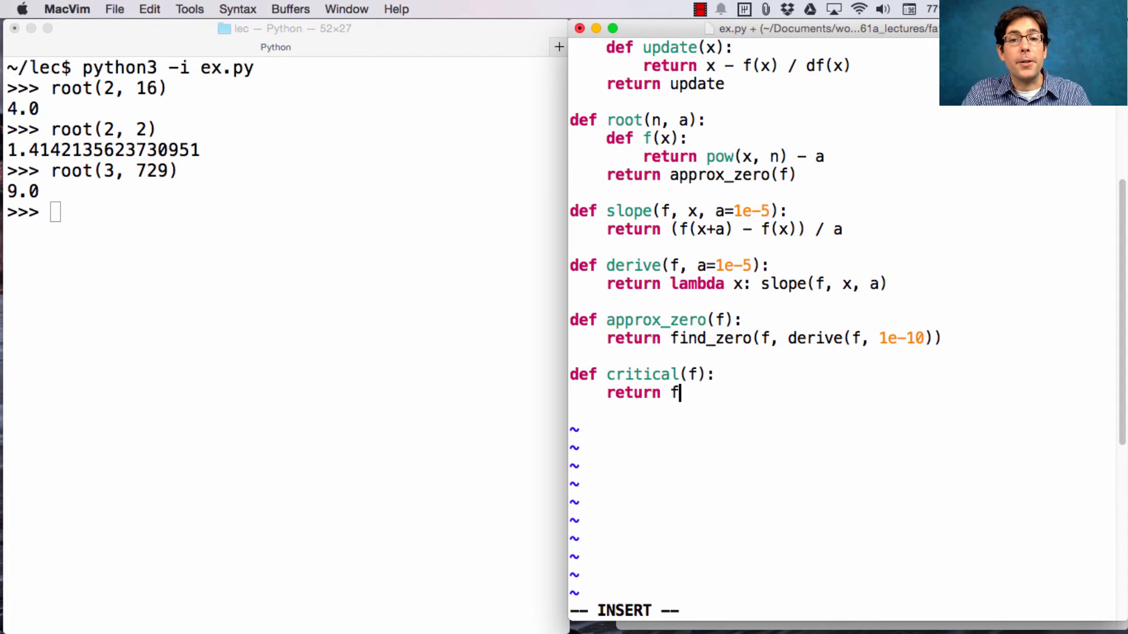
pyautogui.write('(a')
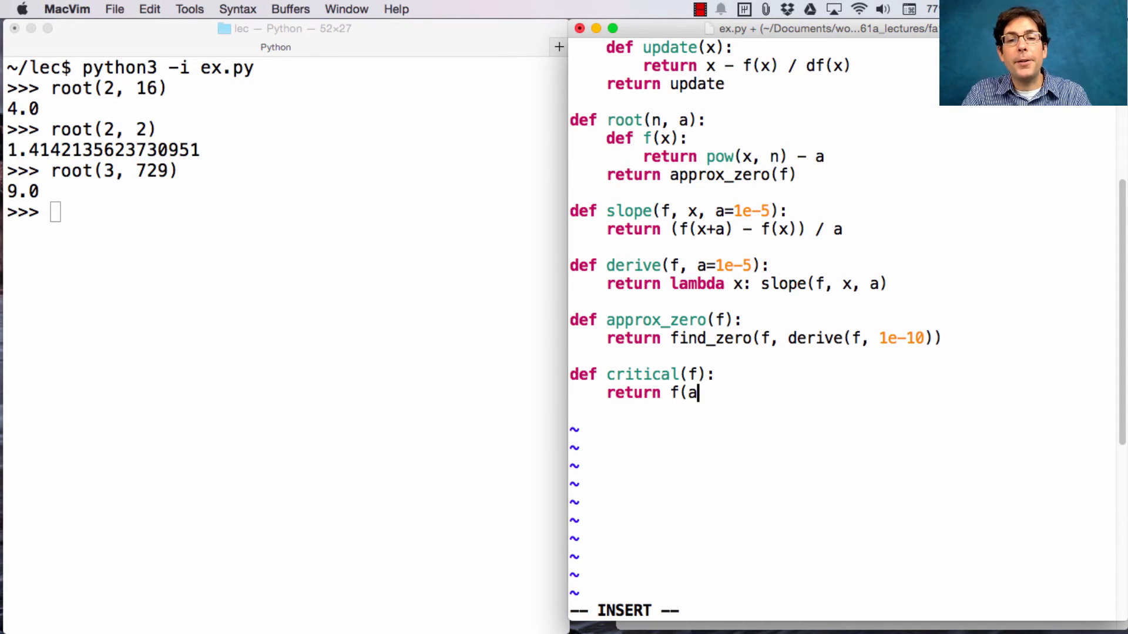
pyautogui.write('pprox_')
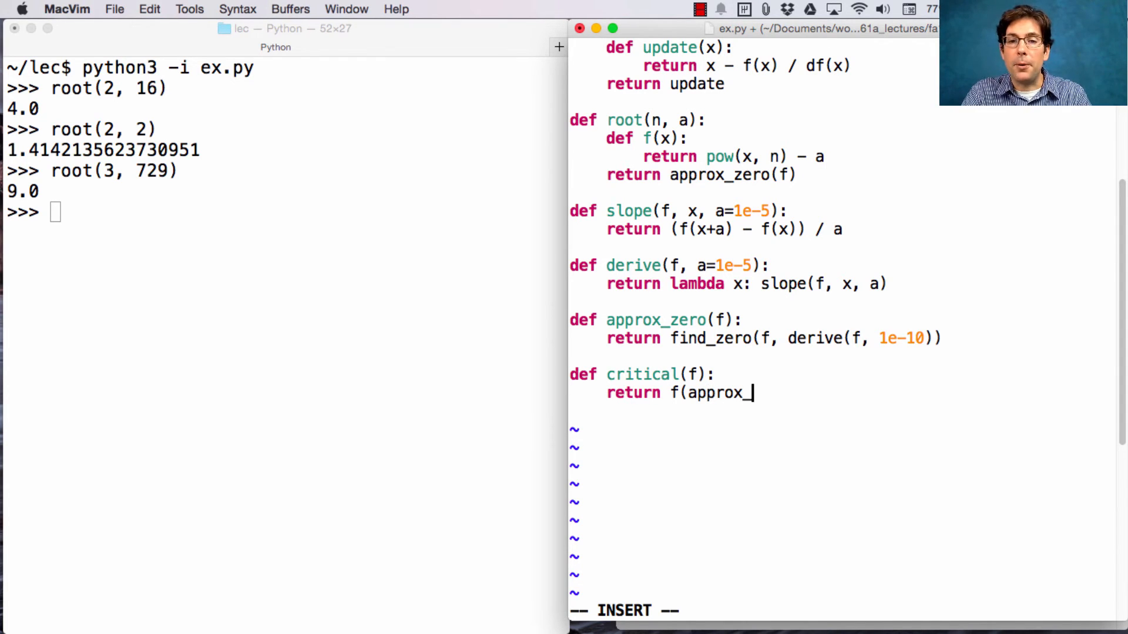
pyautogui.write('zero(')
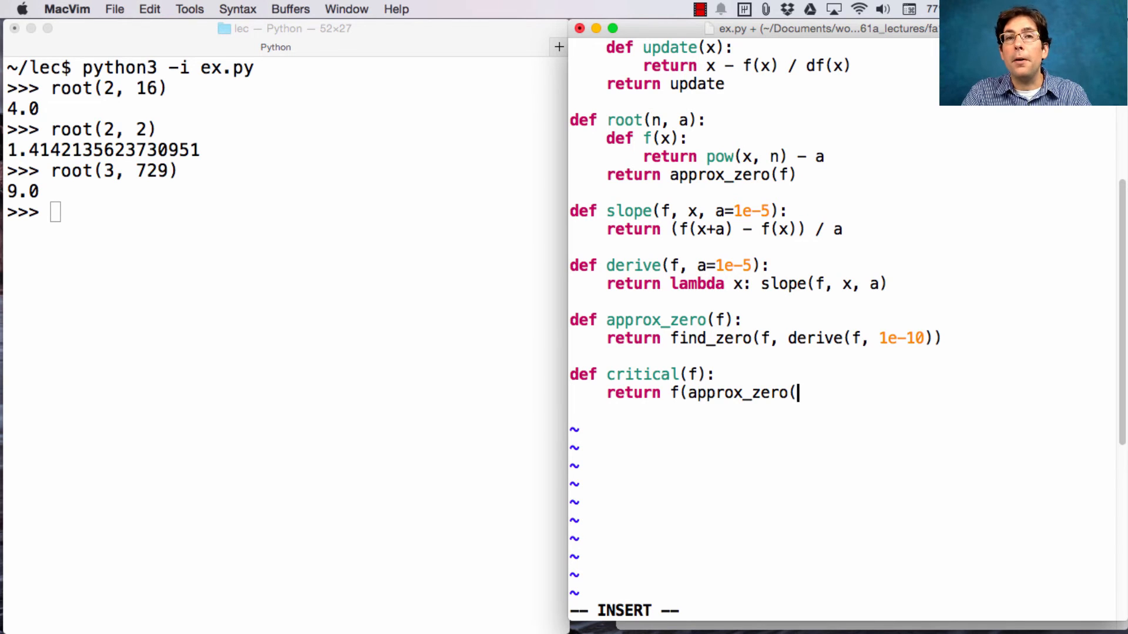
pyautogui.write('deriv')
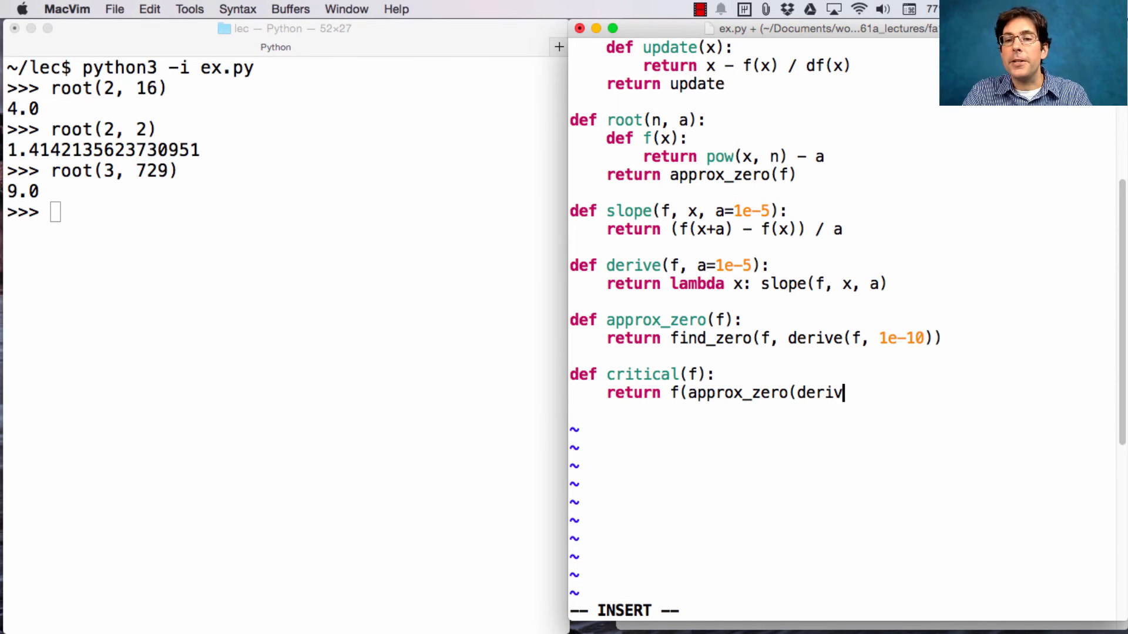
pyautogui.write('e(f))')
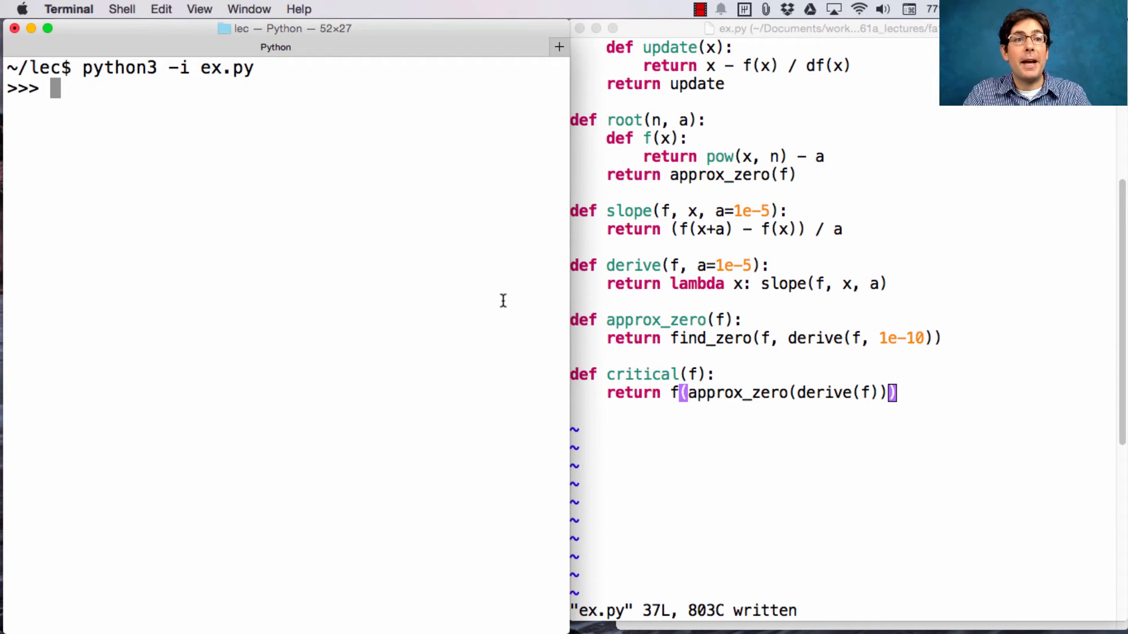
# Define f = lambda x: x*x + 4*x + 1 in the Python REPL.
pyautogui.write('f = lam')
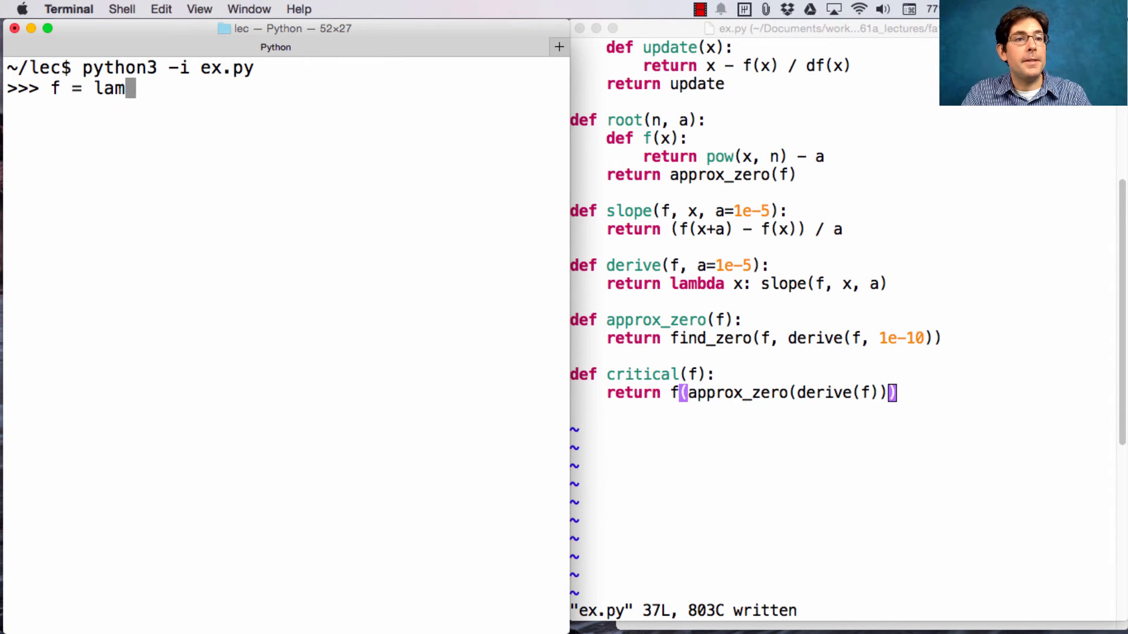
pyautogui.write('bda x:')
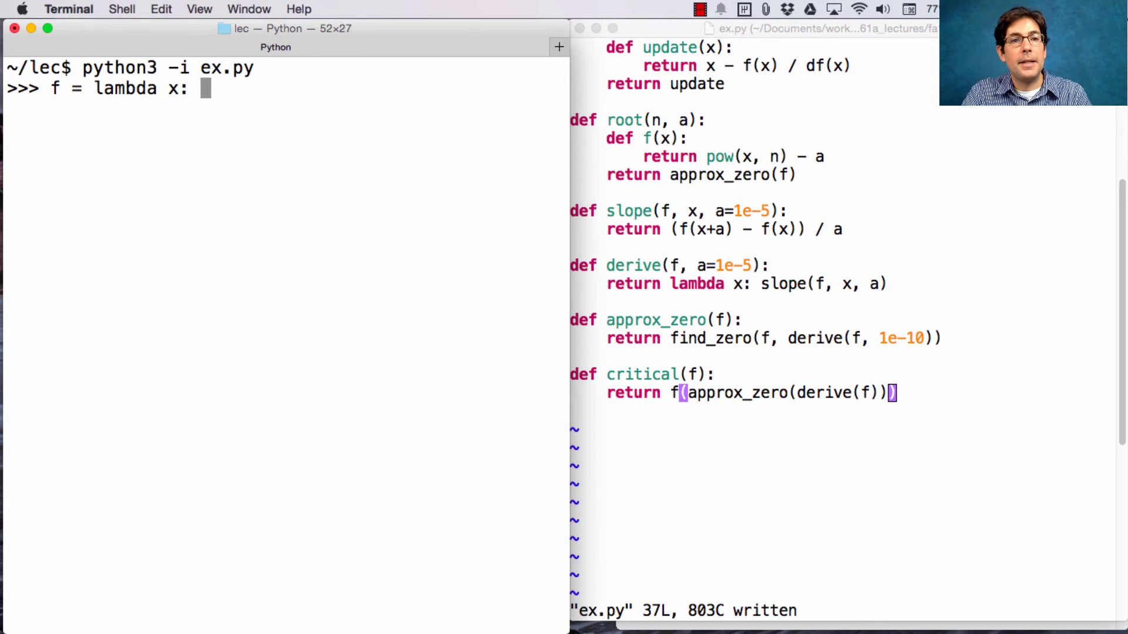
pyautogui.write('x*x')
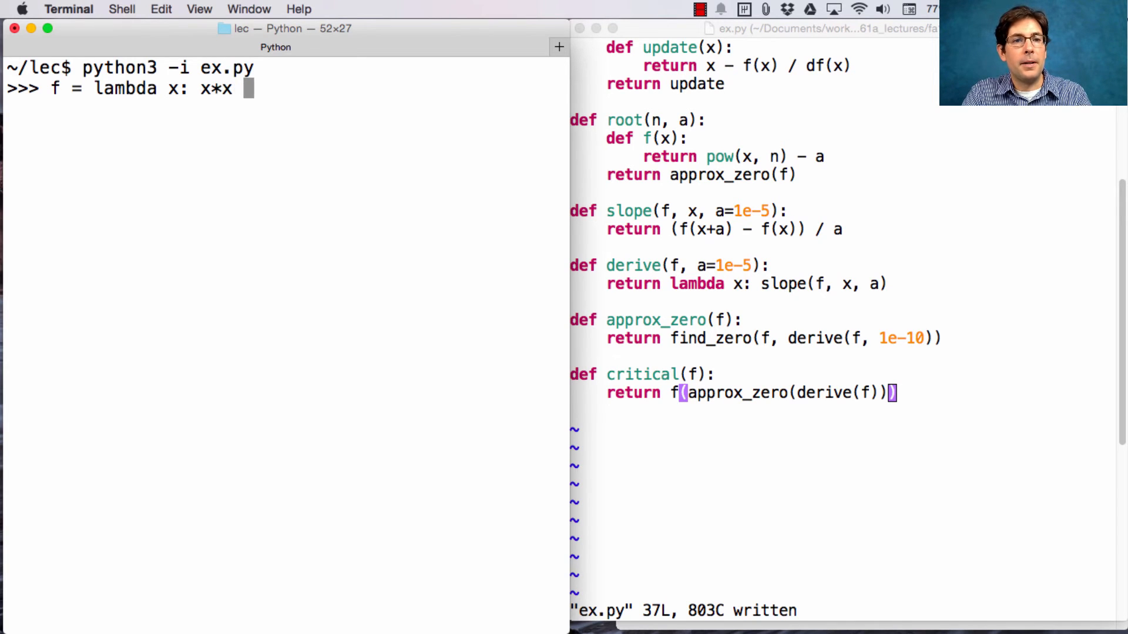
pyautogui.write('+ 4*x')
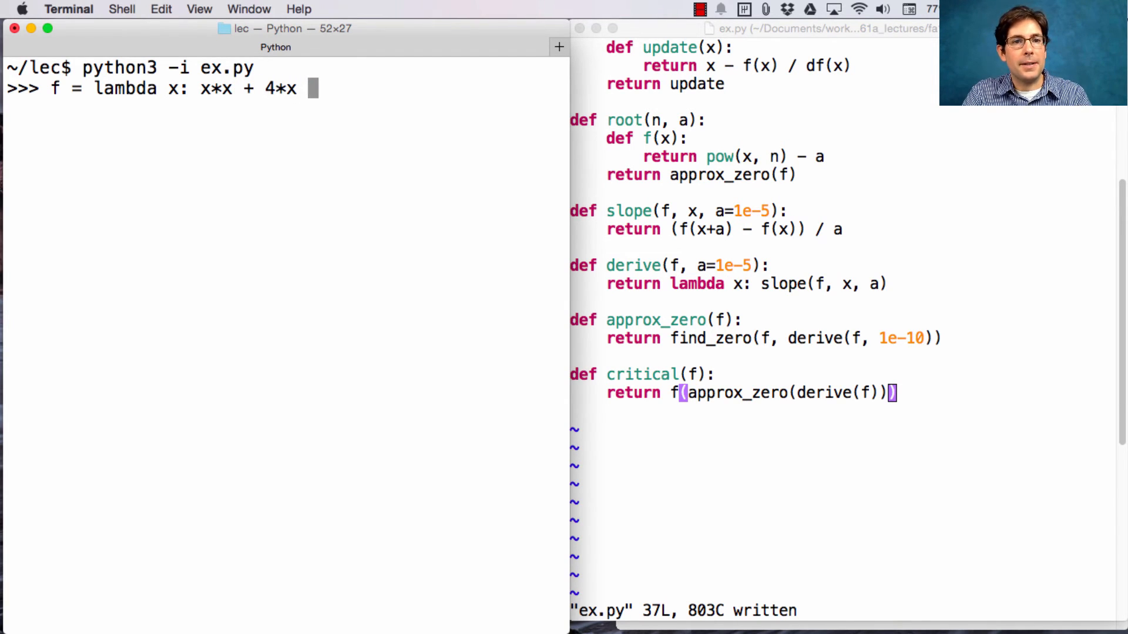
pyautogui.write('+ 1')
pyautogui.write('f(1')
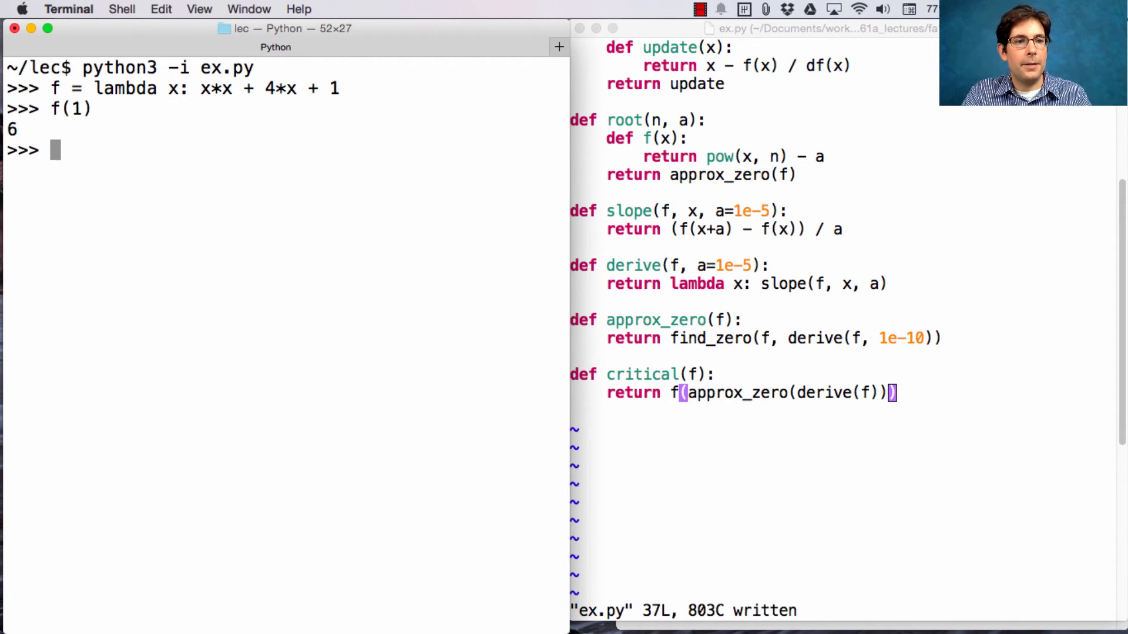
# Evaluate f at several integers, including f(2), f(4) and f(-1).
pyautogui.write('f(2)')
pyautogui.write('f(3')
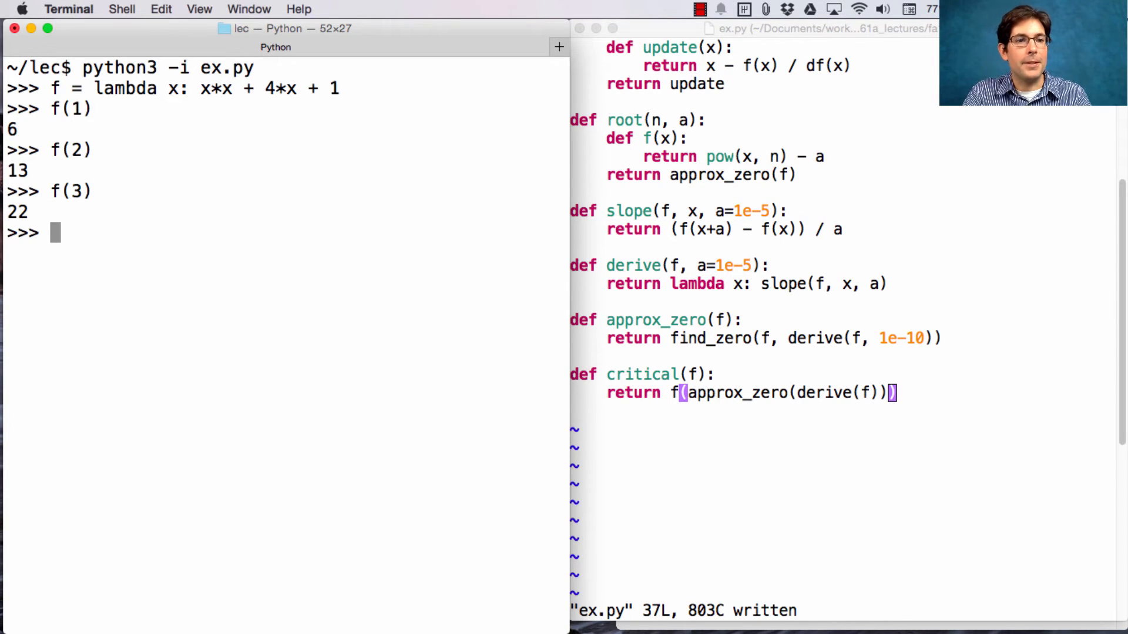
pyautogui.write('f(4)')
pyautogui.write('f(5')
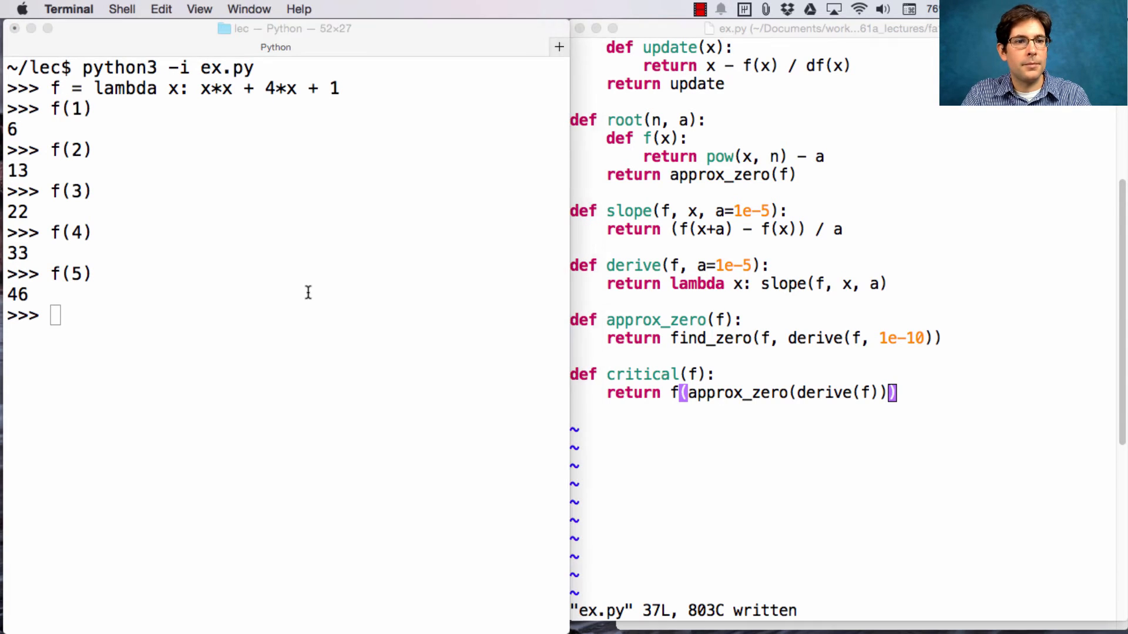
pyautogui.write('f(-1')
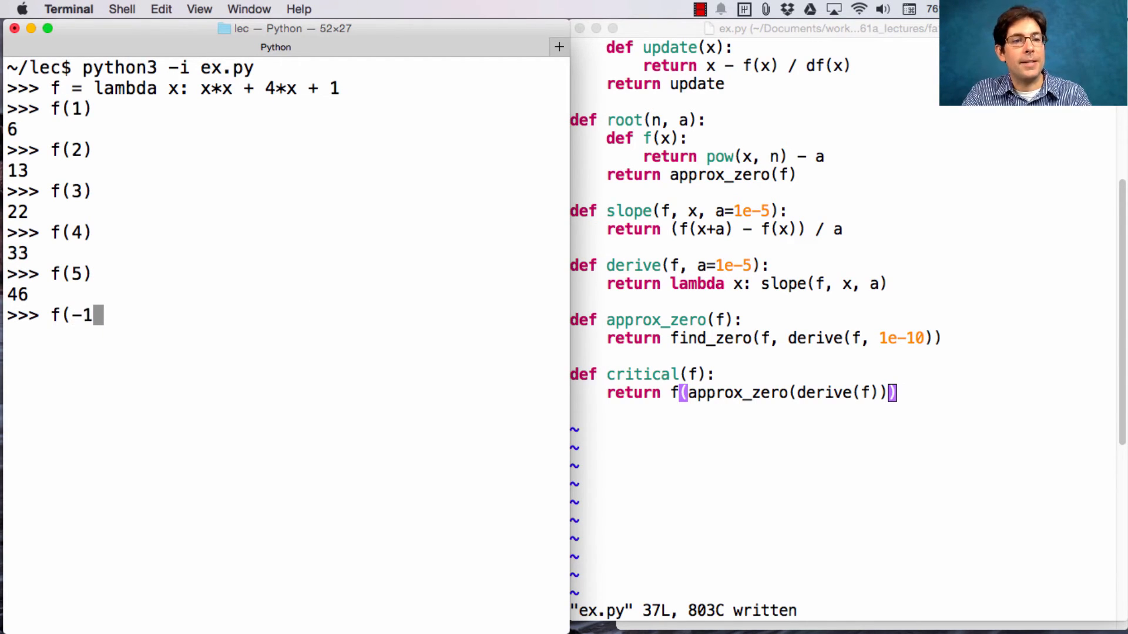
pyautogui.press('Return')
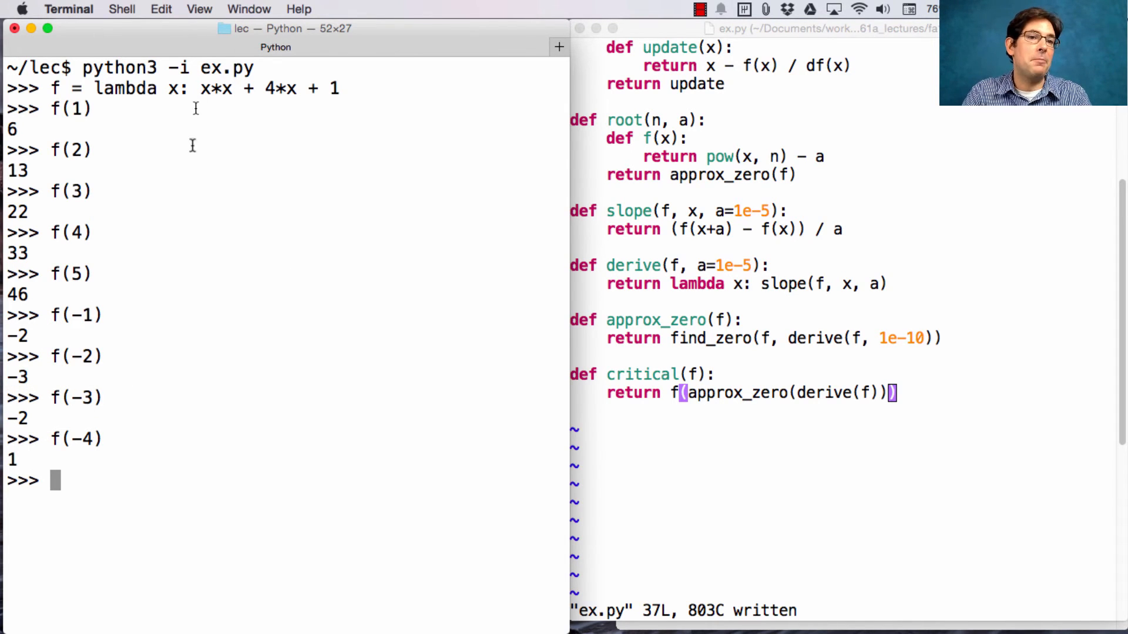
pyautogui.moveTo(391, 185)
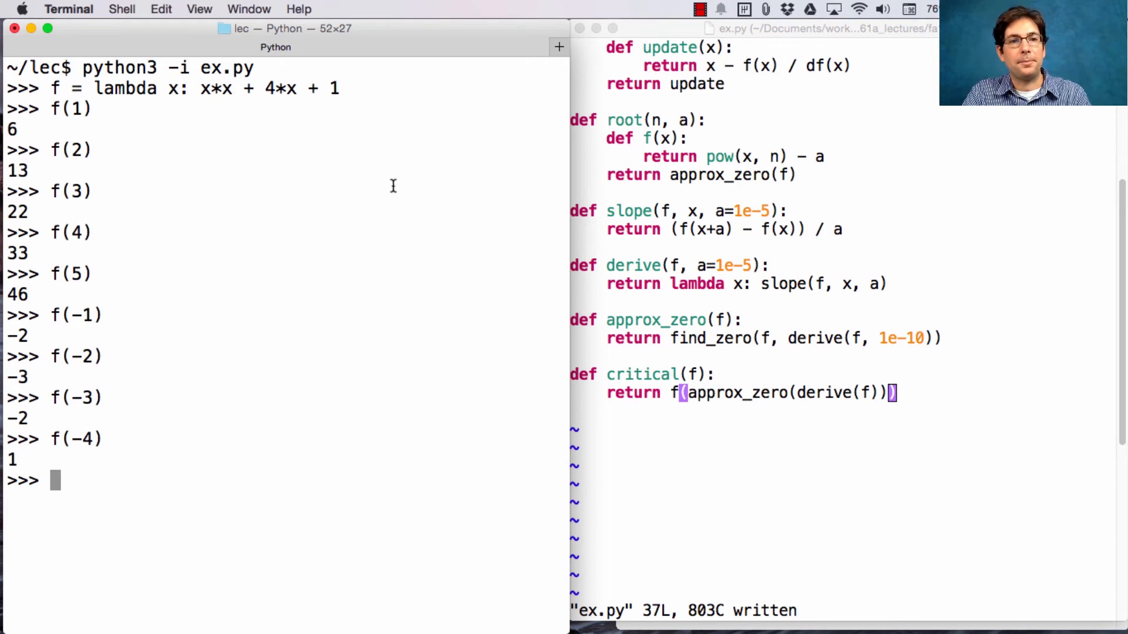
pyautogui.moveTo(269, 304)
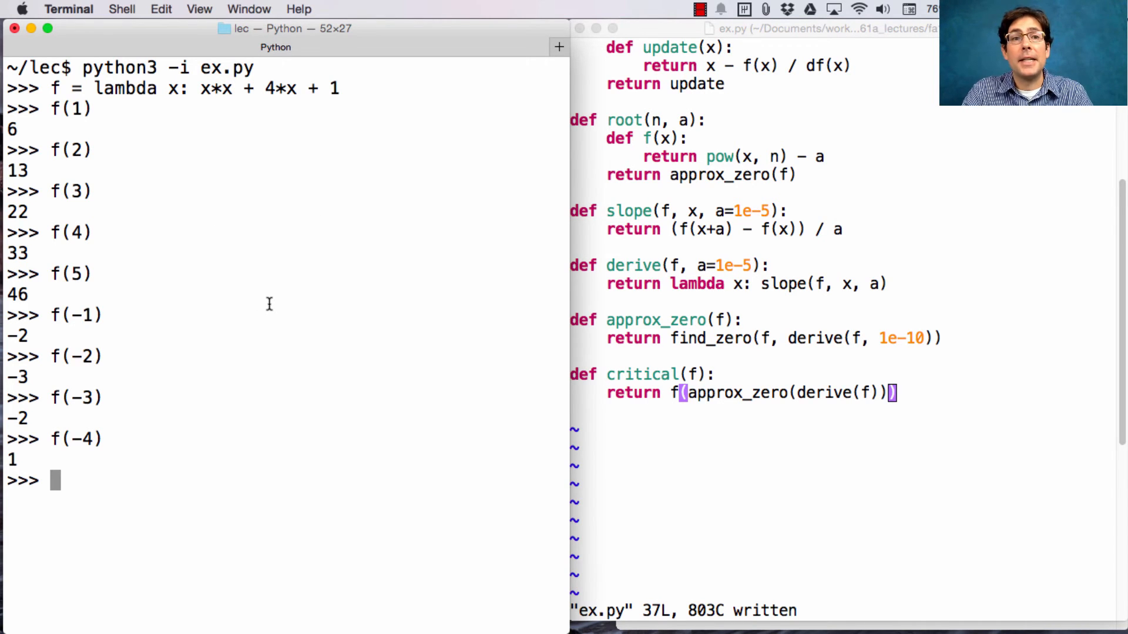
# Run critical(f), then round(critical(f), 7) to get -3.0.
pyautogui.write('critical(f')
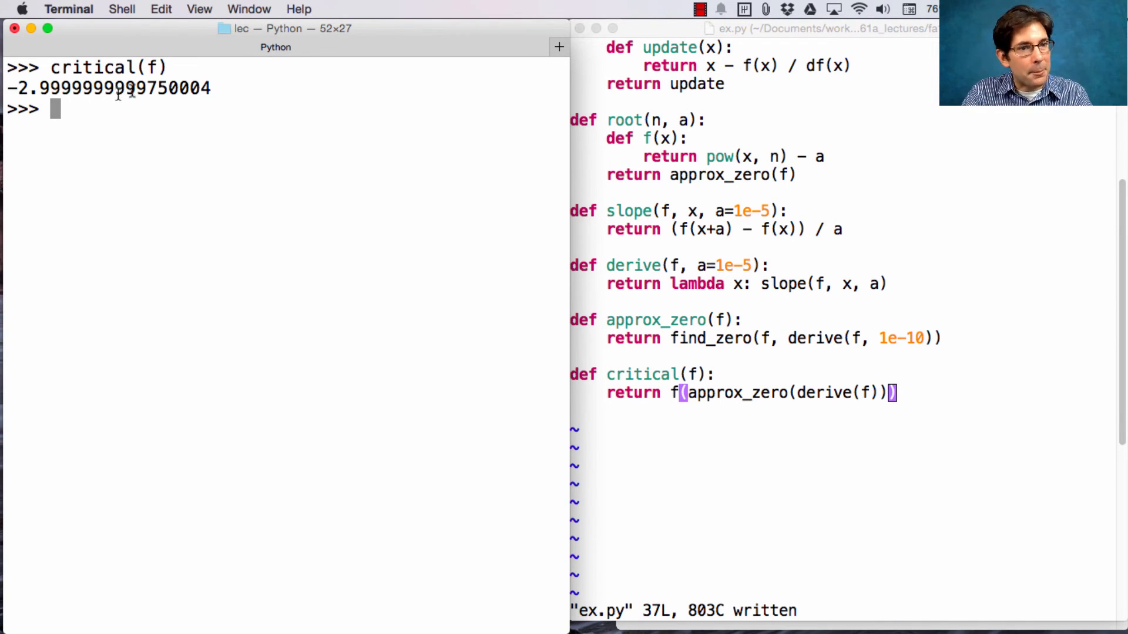
pyautogui.write('roundcritical(f')
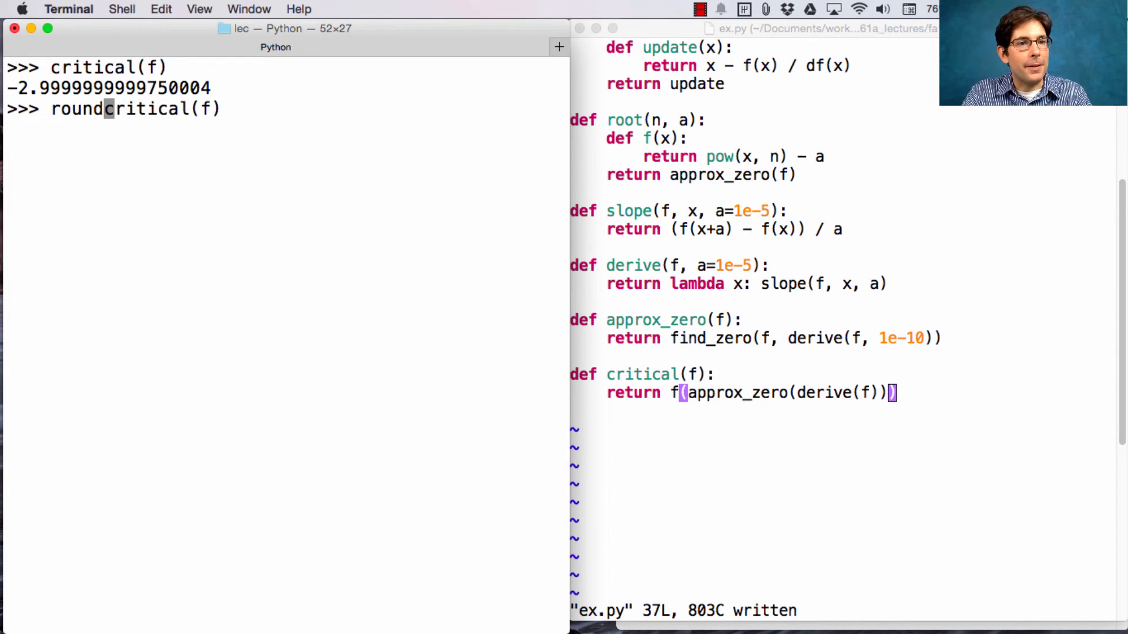
pyautogui.press('Return')
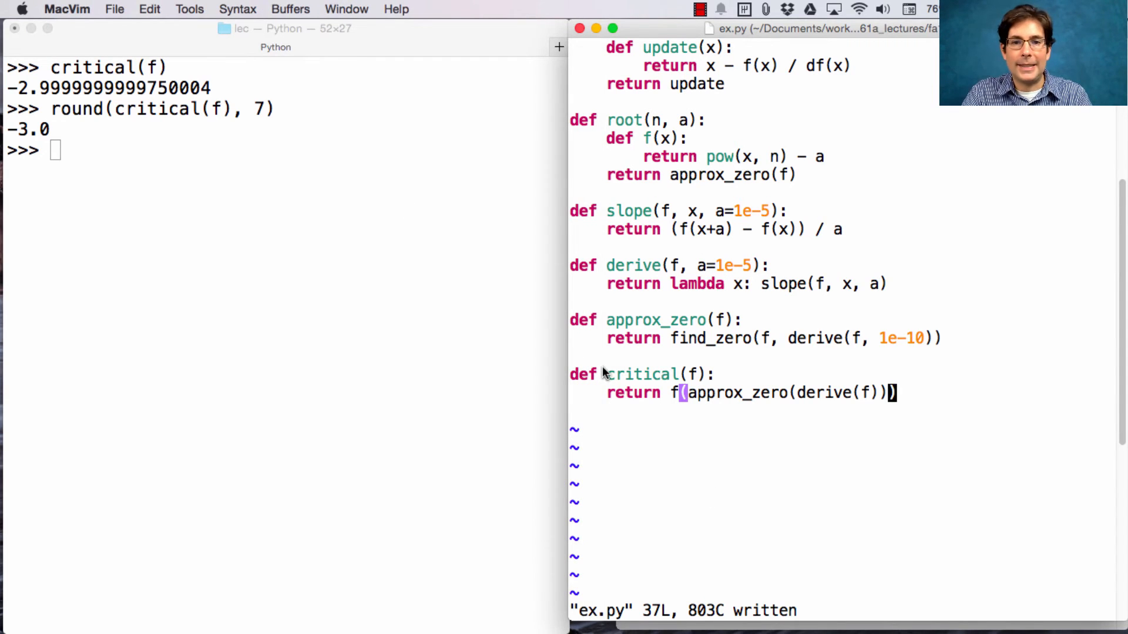
pyautogui.moveTo(769, 408)
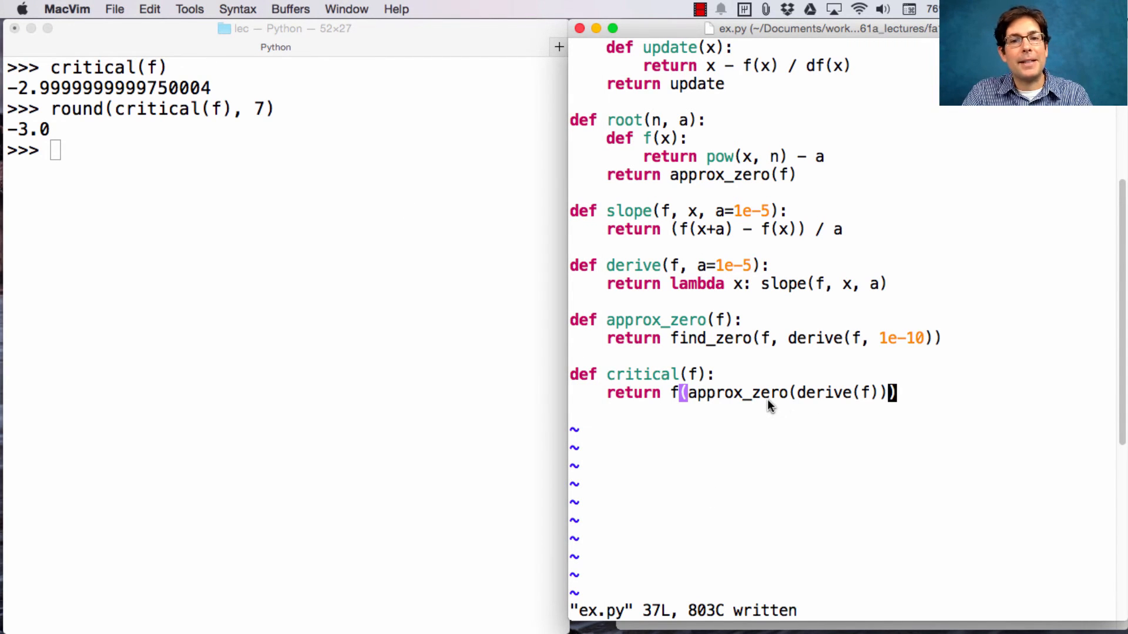
pyautogui.moveTo(816, 401)
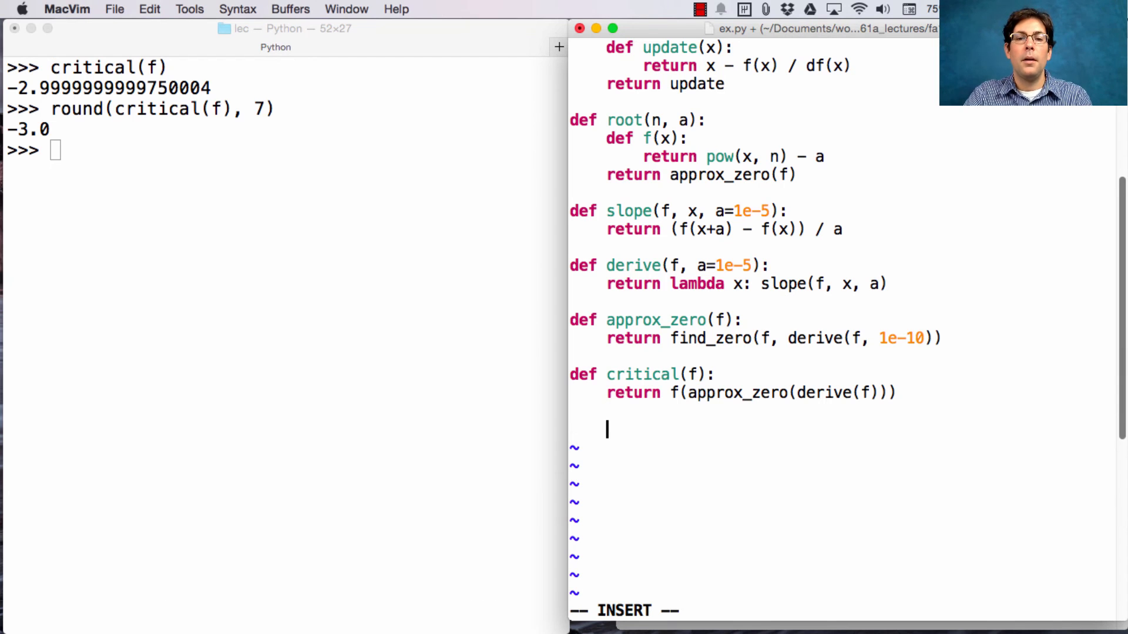
# Add def inverse(f) returning lambda y: approx_zero(lambda x: f(x)-y).
pyautogui.write('def inverse')
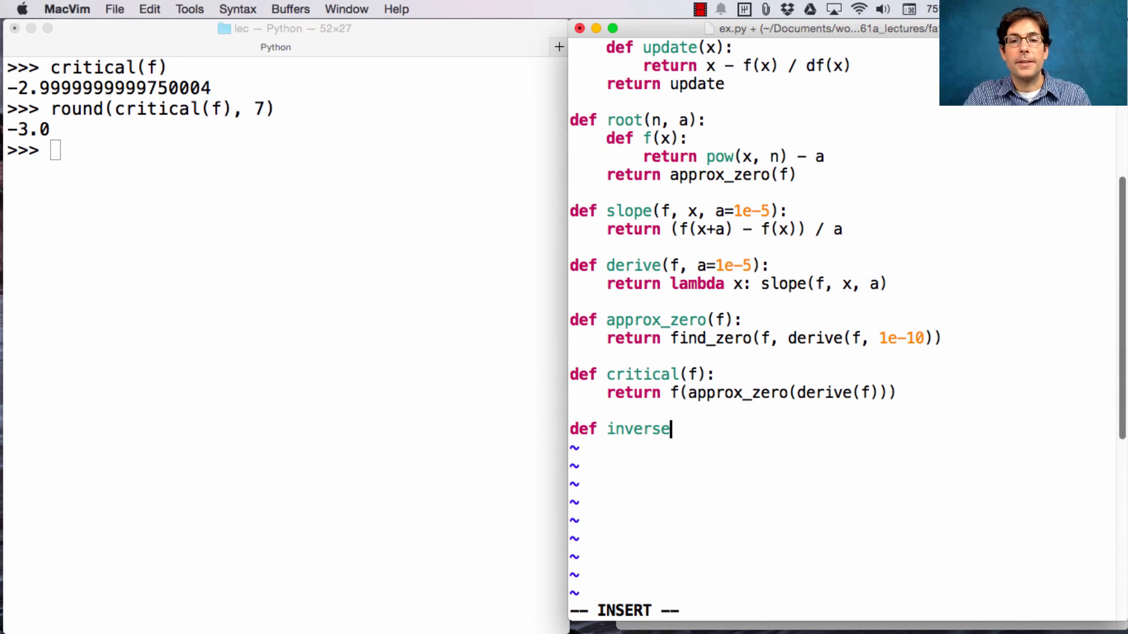
pyautogui.write('(f):')
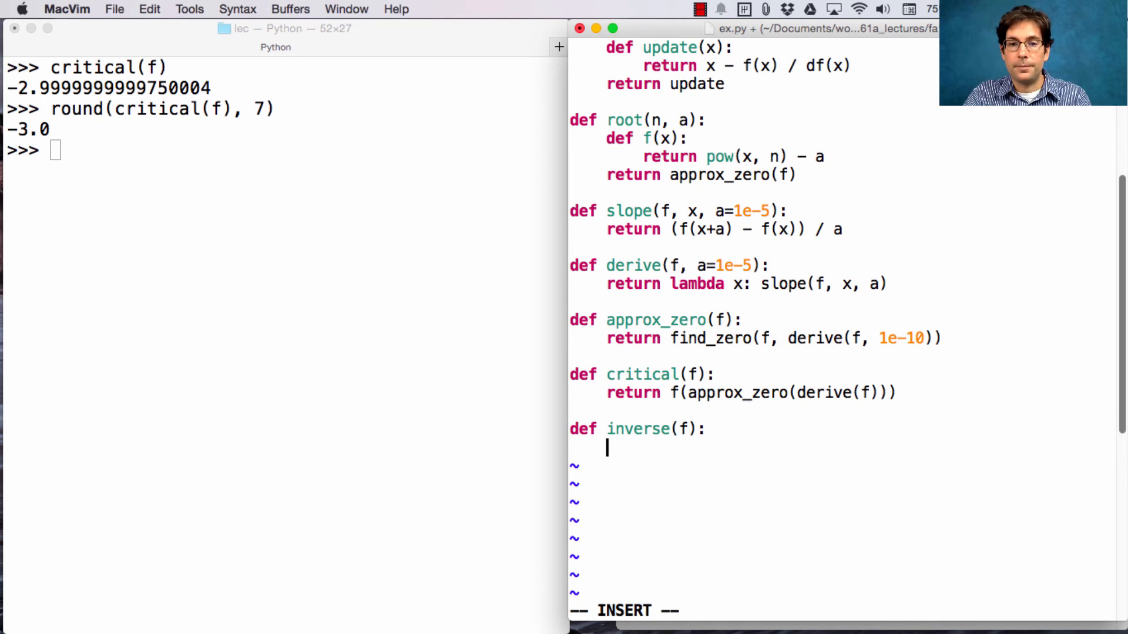
pyautogui.write('return lambda')
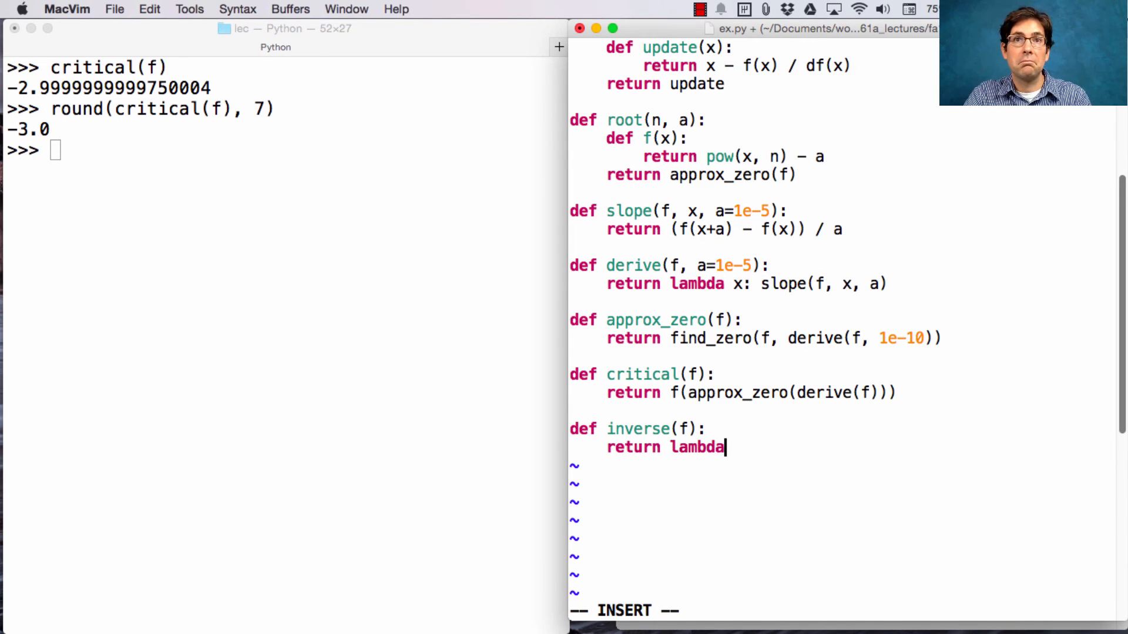
pyautogui.write('y:')
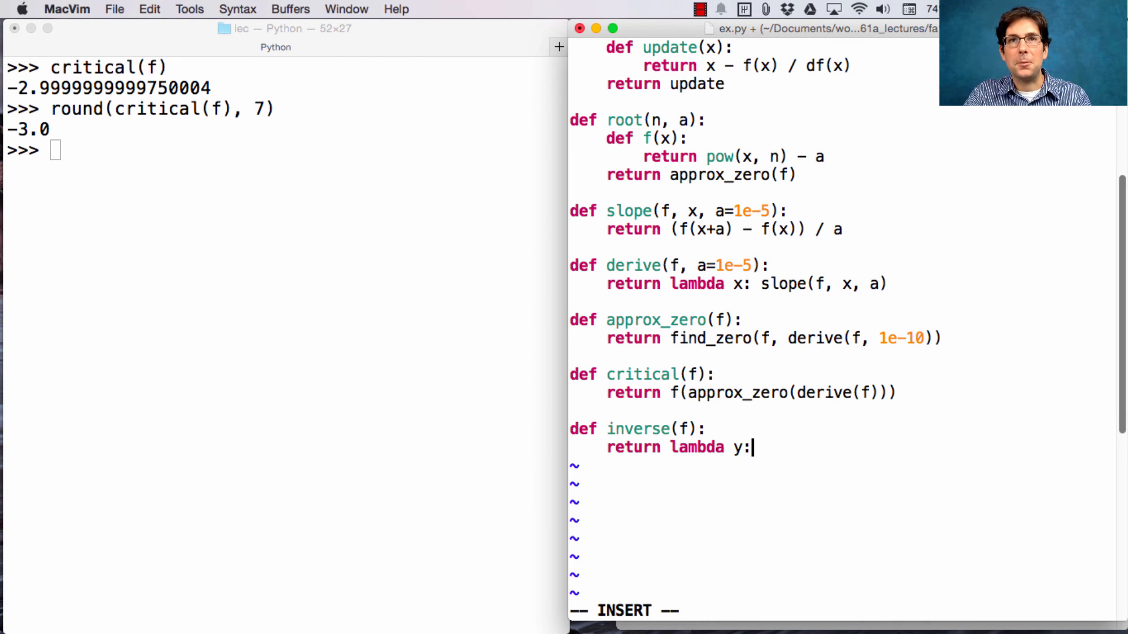
pyautogui.write('approx_zero(')
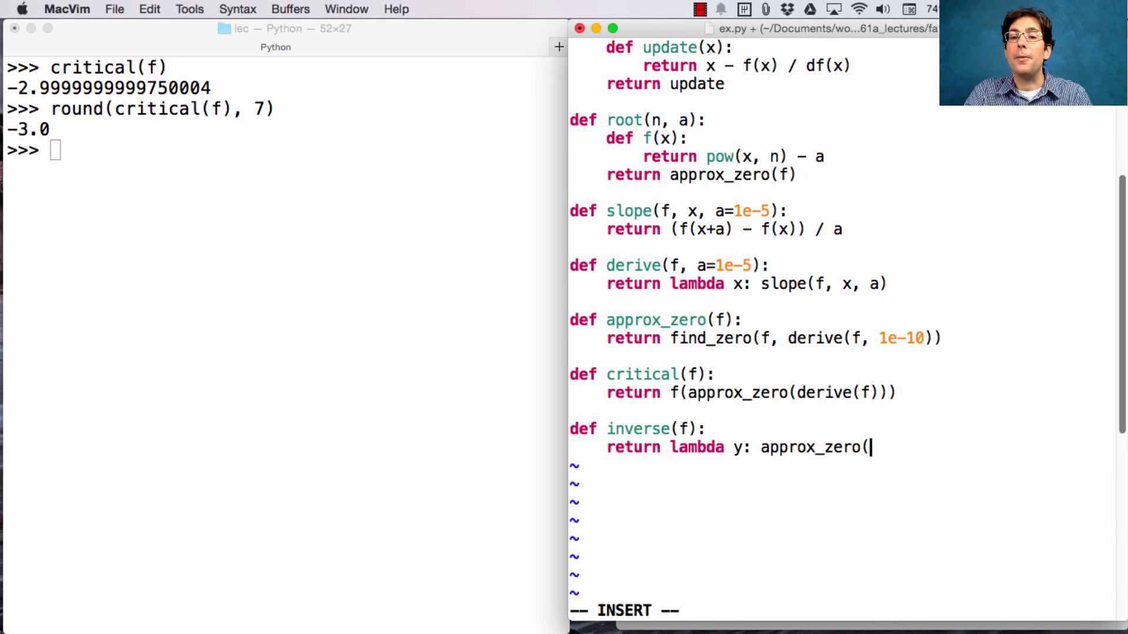
pyautogui.write('lambda x: f')
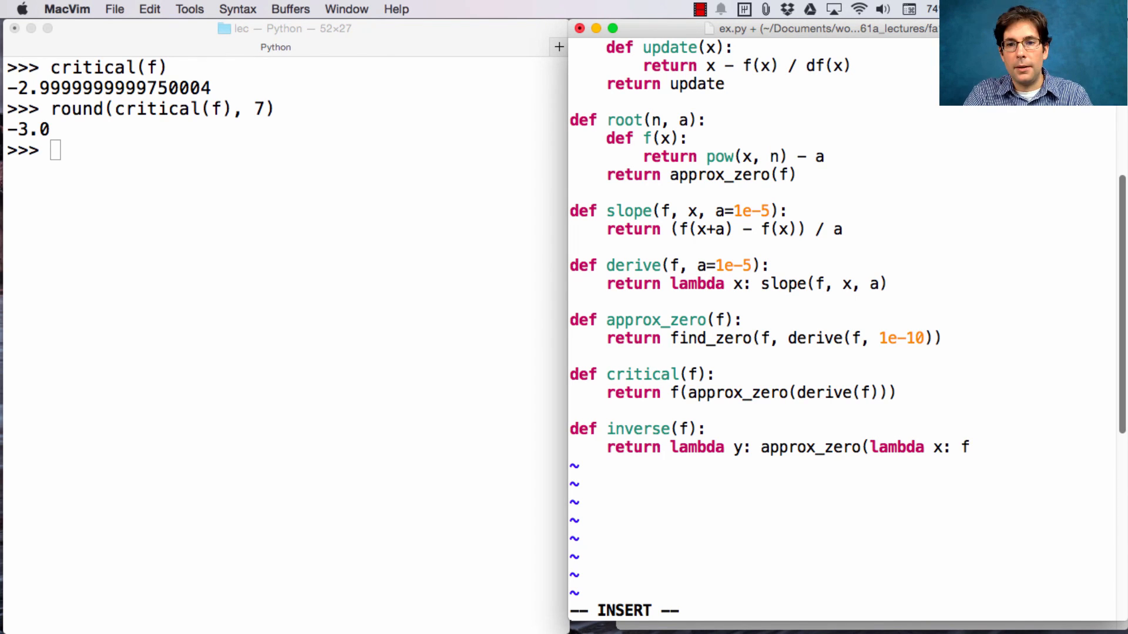
pyautogui.write('(x)-y')
pyautogui.click(284, 151)
pyautogui.write('pytho')
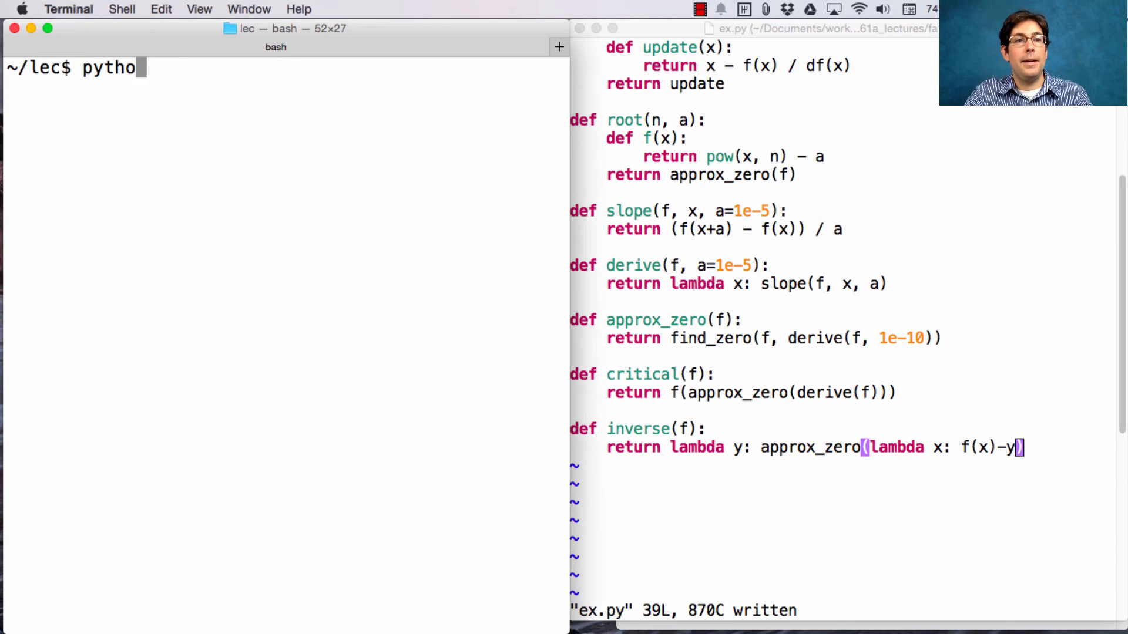
# Start Python with ex.py and define square_root = inverse(lambda x: x*x).
pyautogui.press('Return')
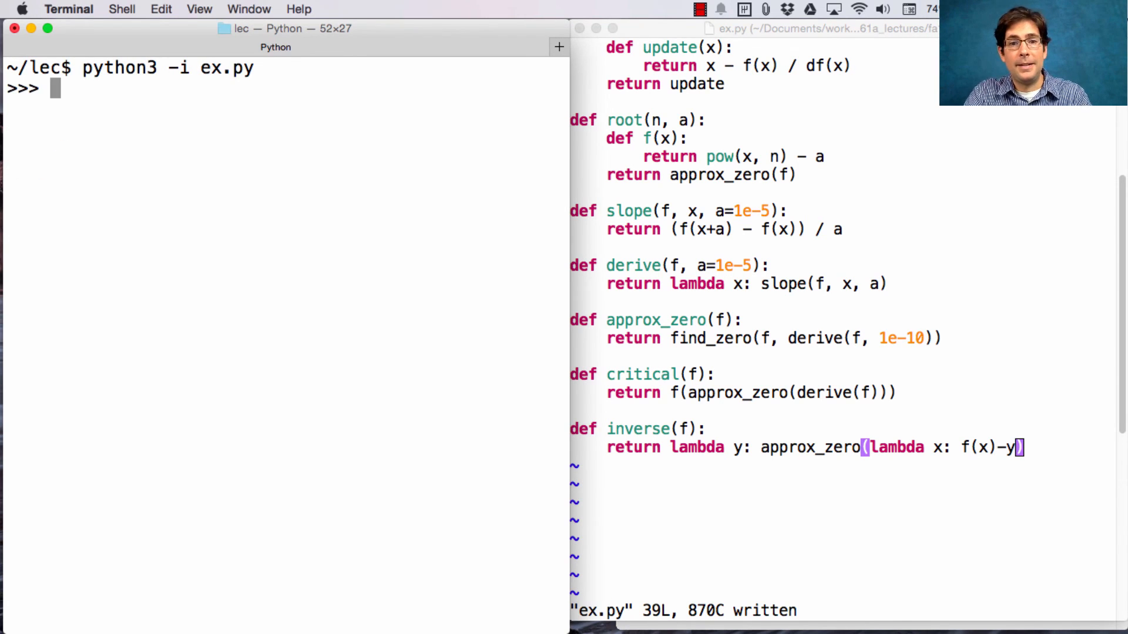
pyautogui.write('square')
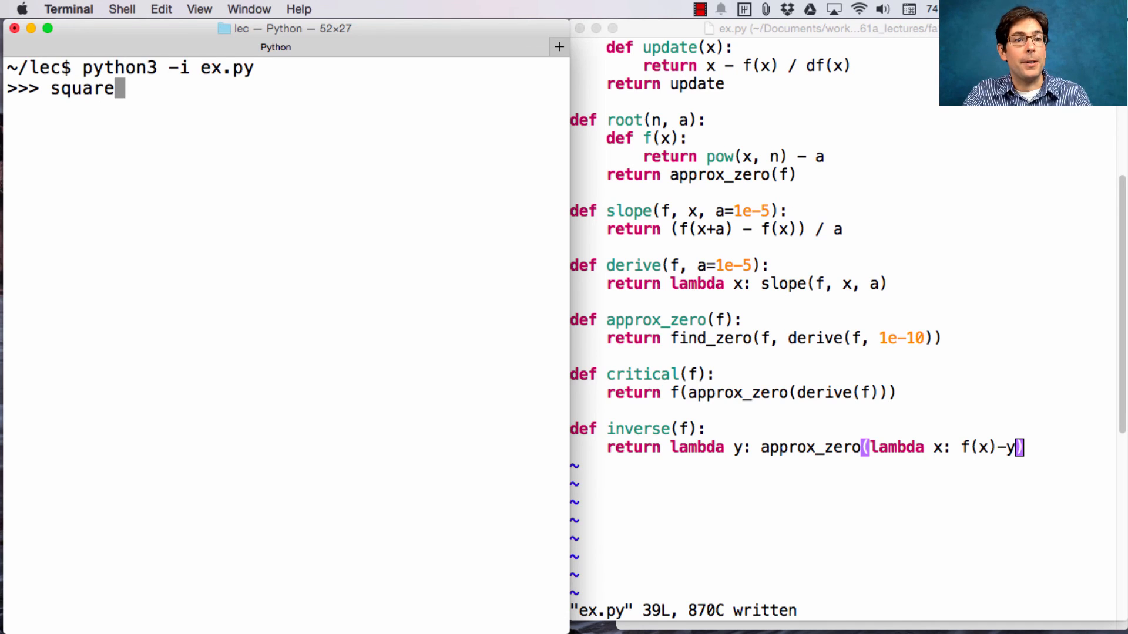
pyautogui.write('_root =')
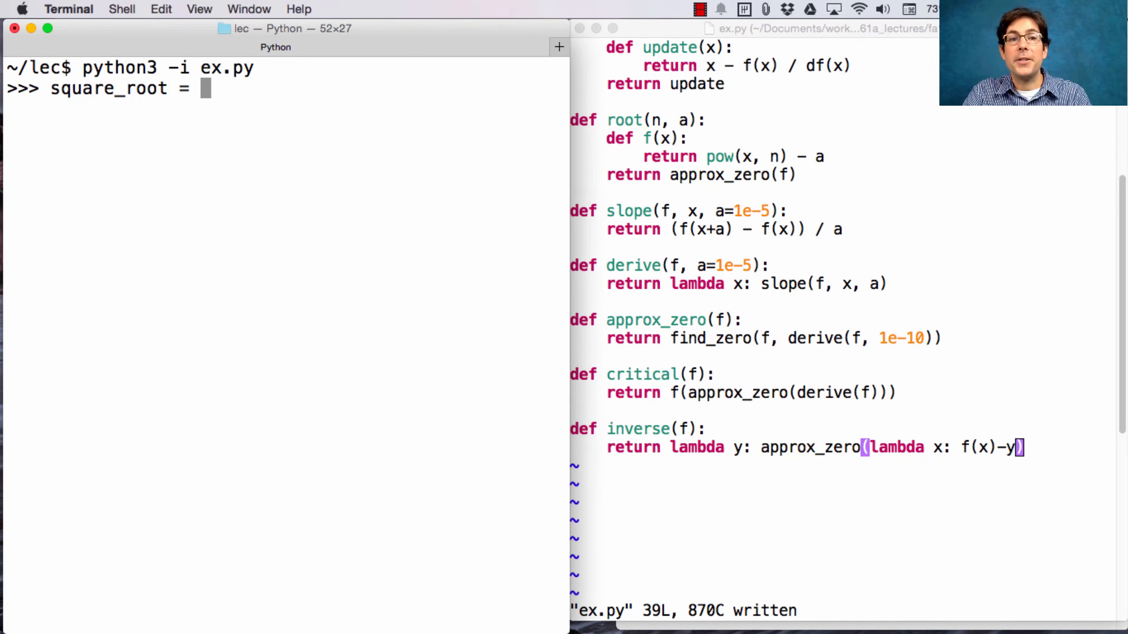
pyautogui.write('invers')
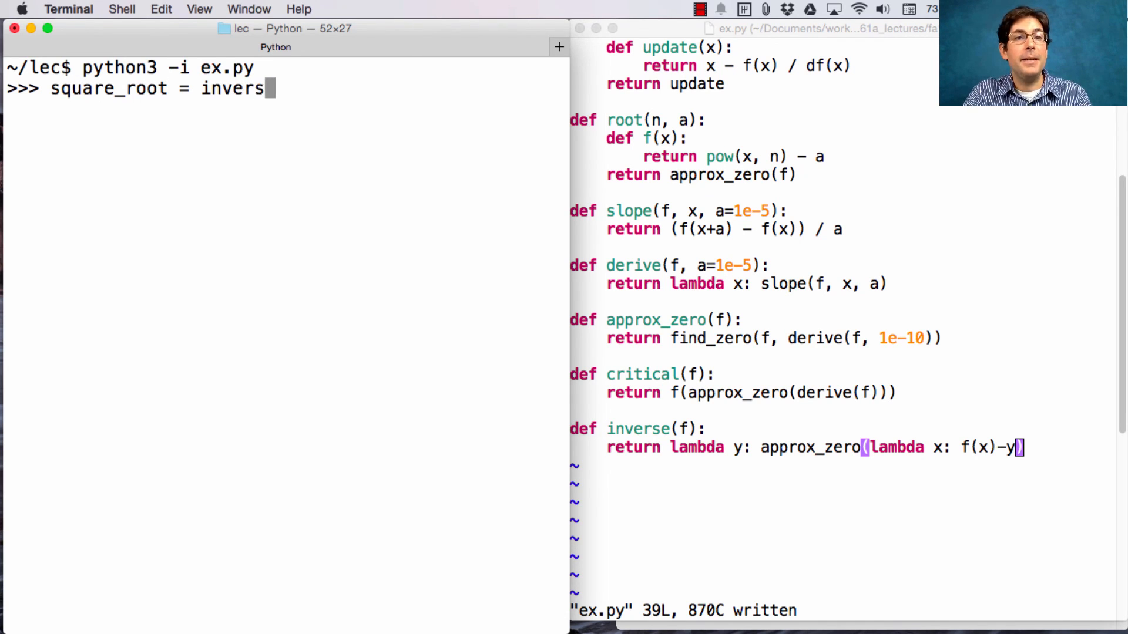
pyautogui.write('e(lambda x: x*x')
pyautogui.write('s')
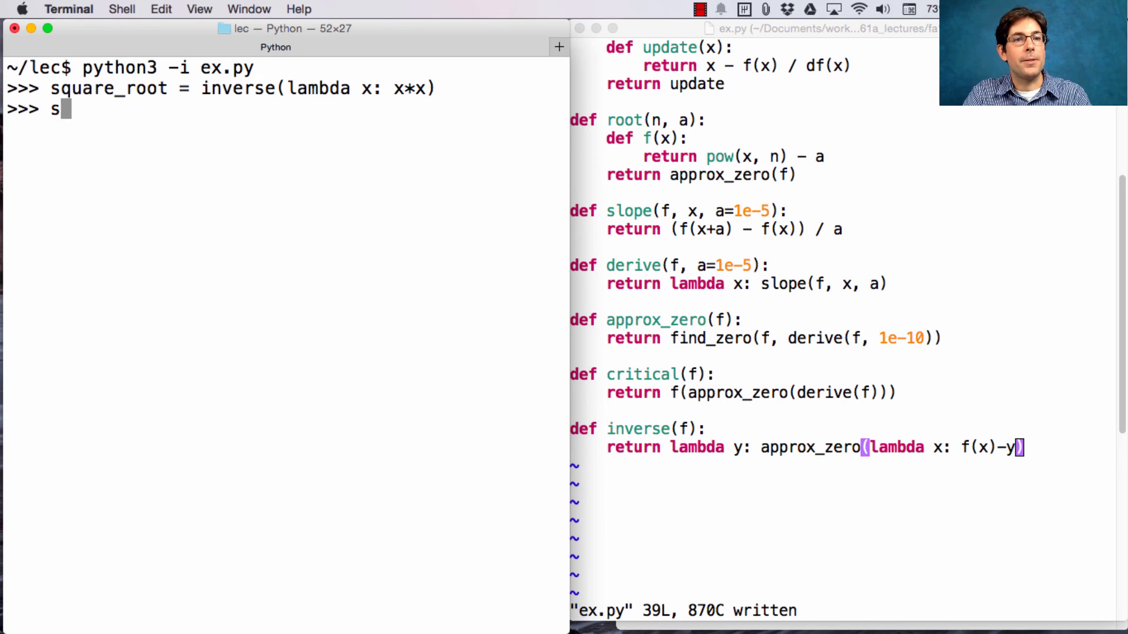
# Evaluate square_root(4) and square_root(2).
pyautogui.write('quare_root(4')
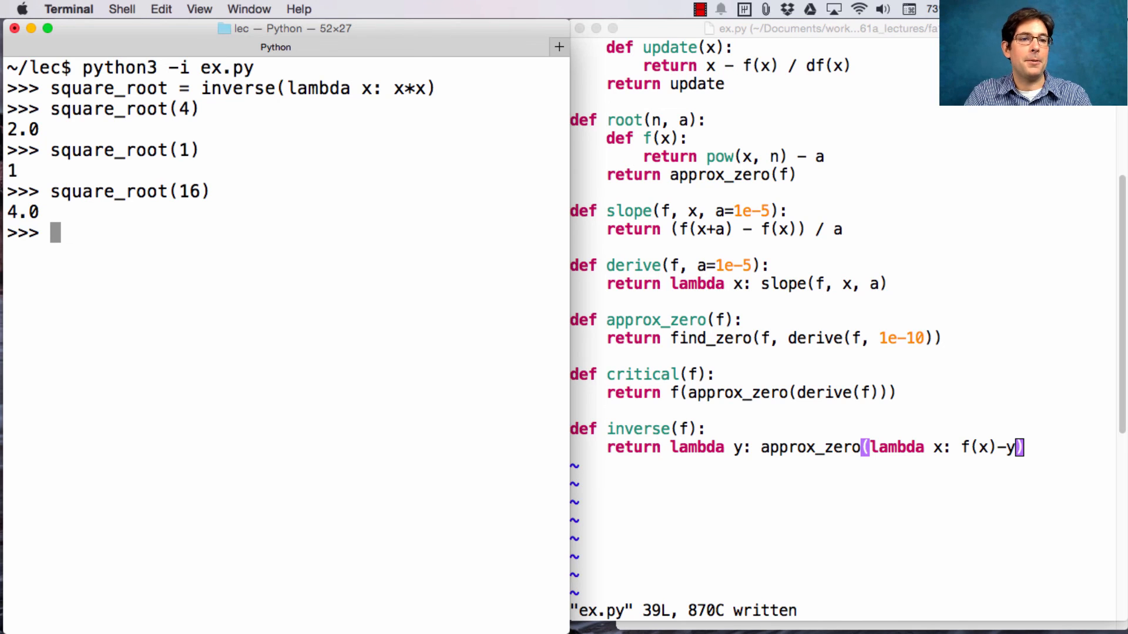
pyautogui.write('square_root(2')
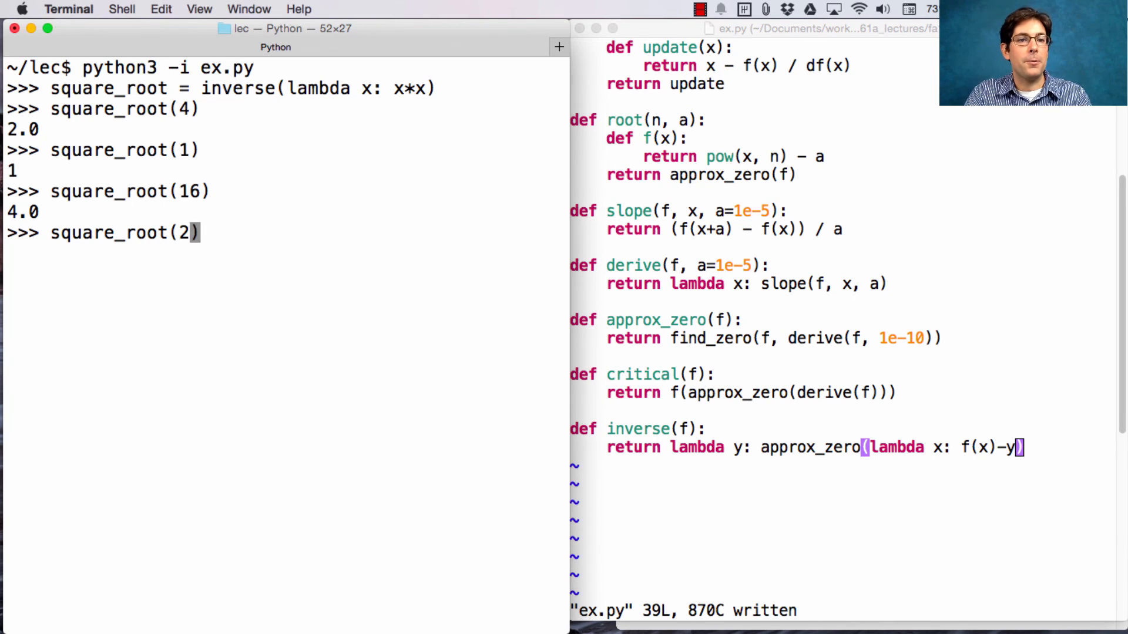
pyautogui.press('Return')
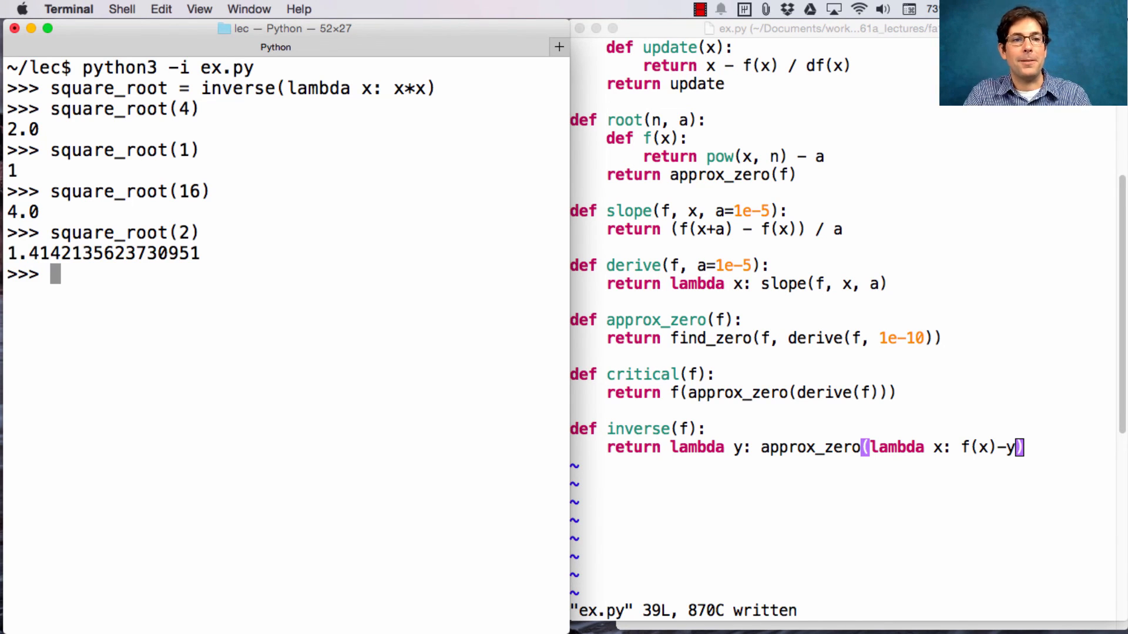
pyautogui.moveTo(367, 68)
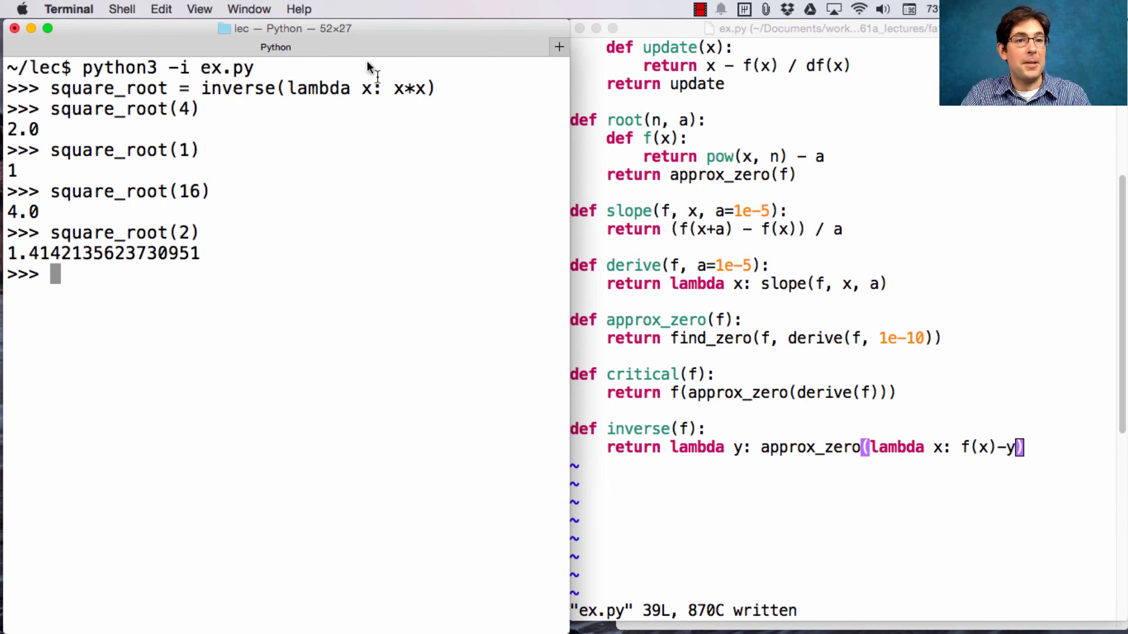